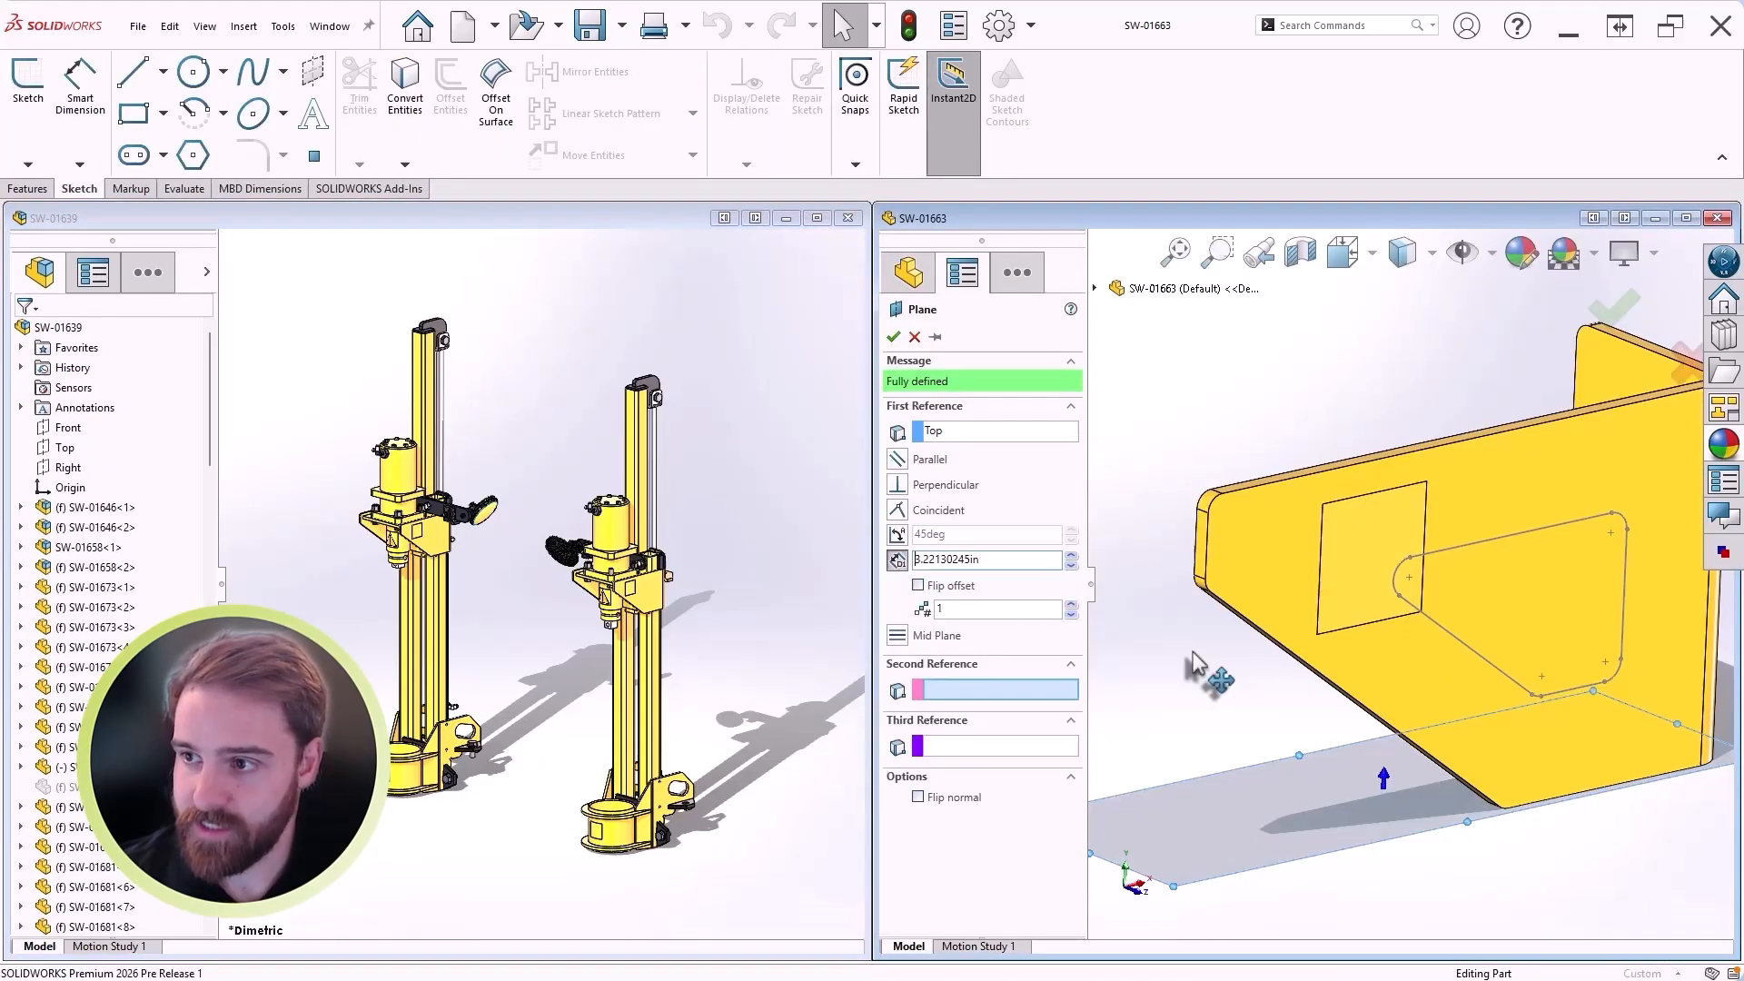
Step: Accept the Plane PropertyManager to create Plane1 in part SW-01663
left_click(893, 338)
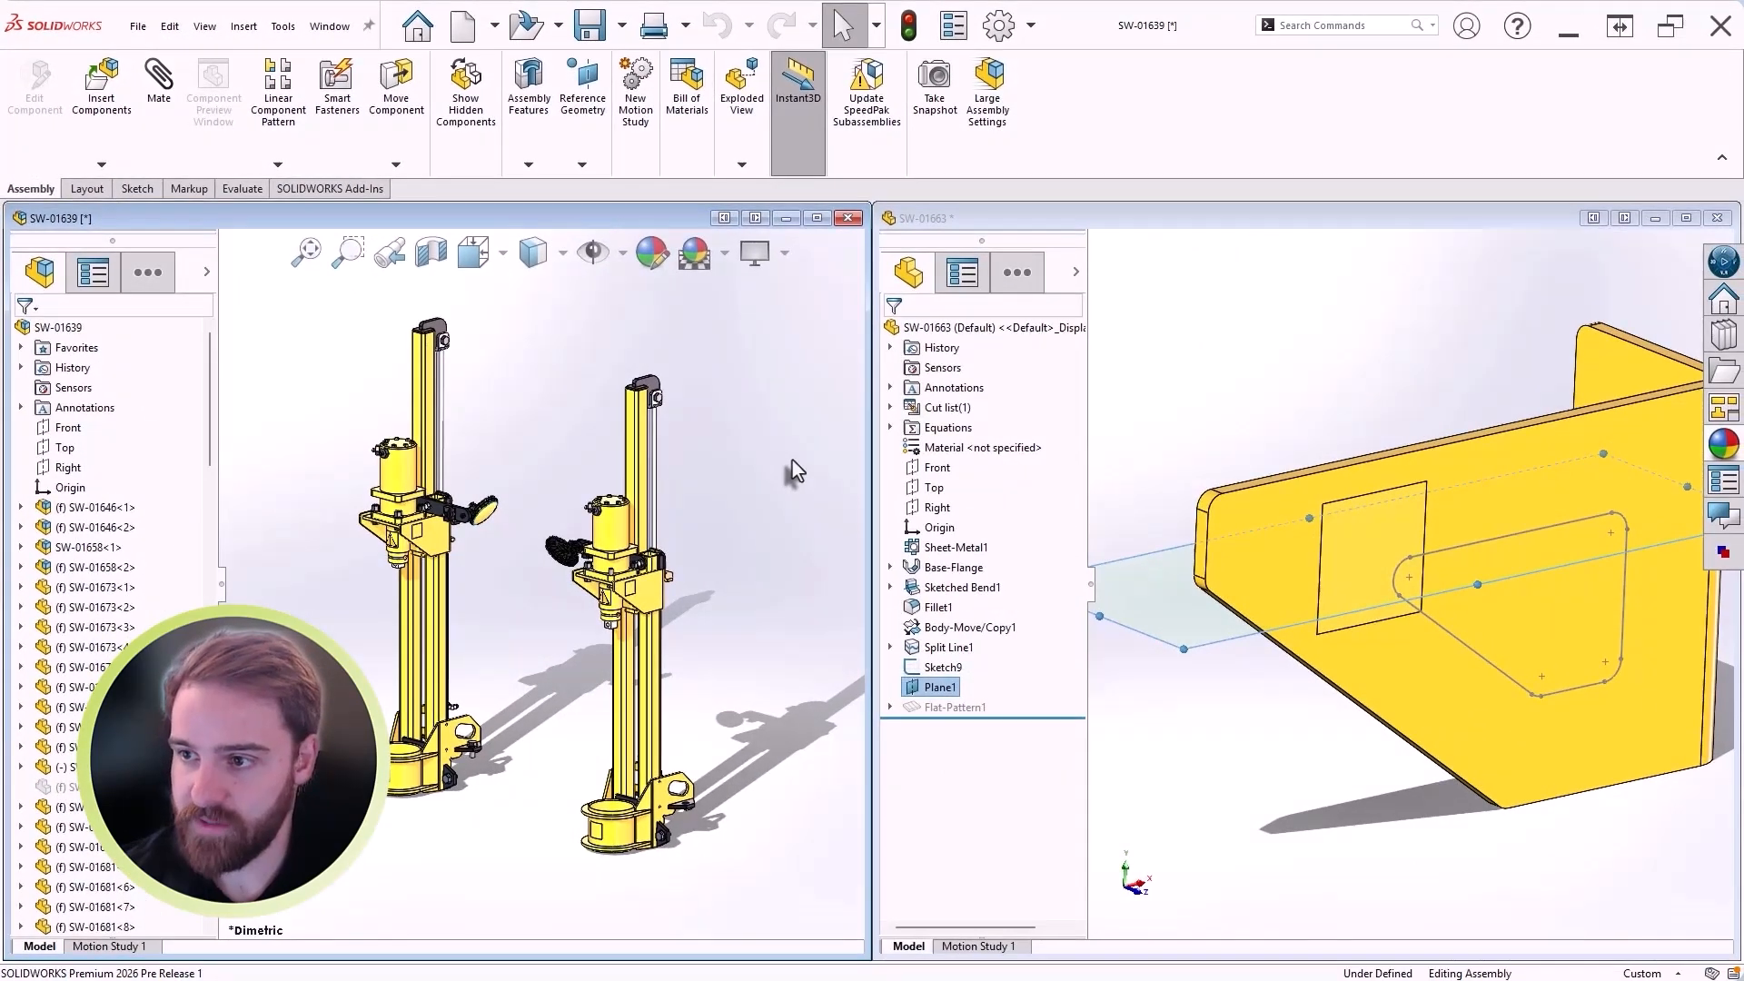
mouse_move(810, 485)
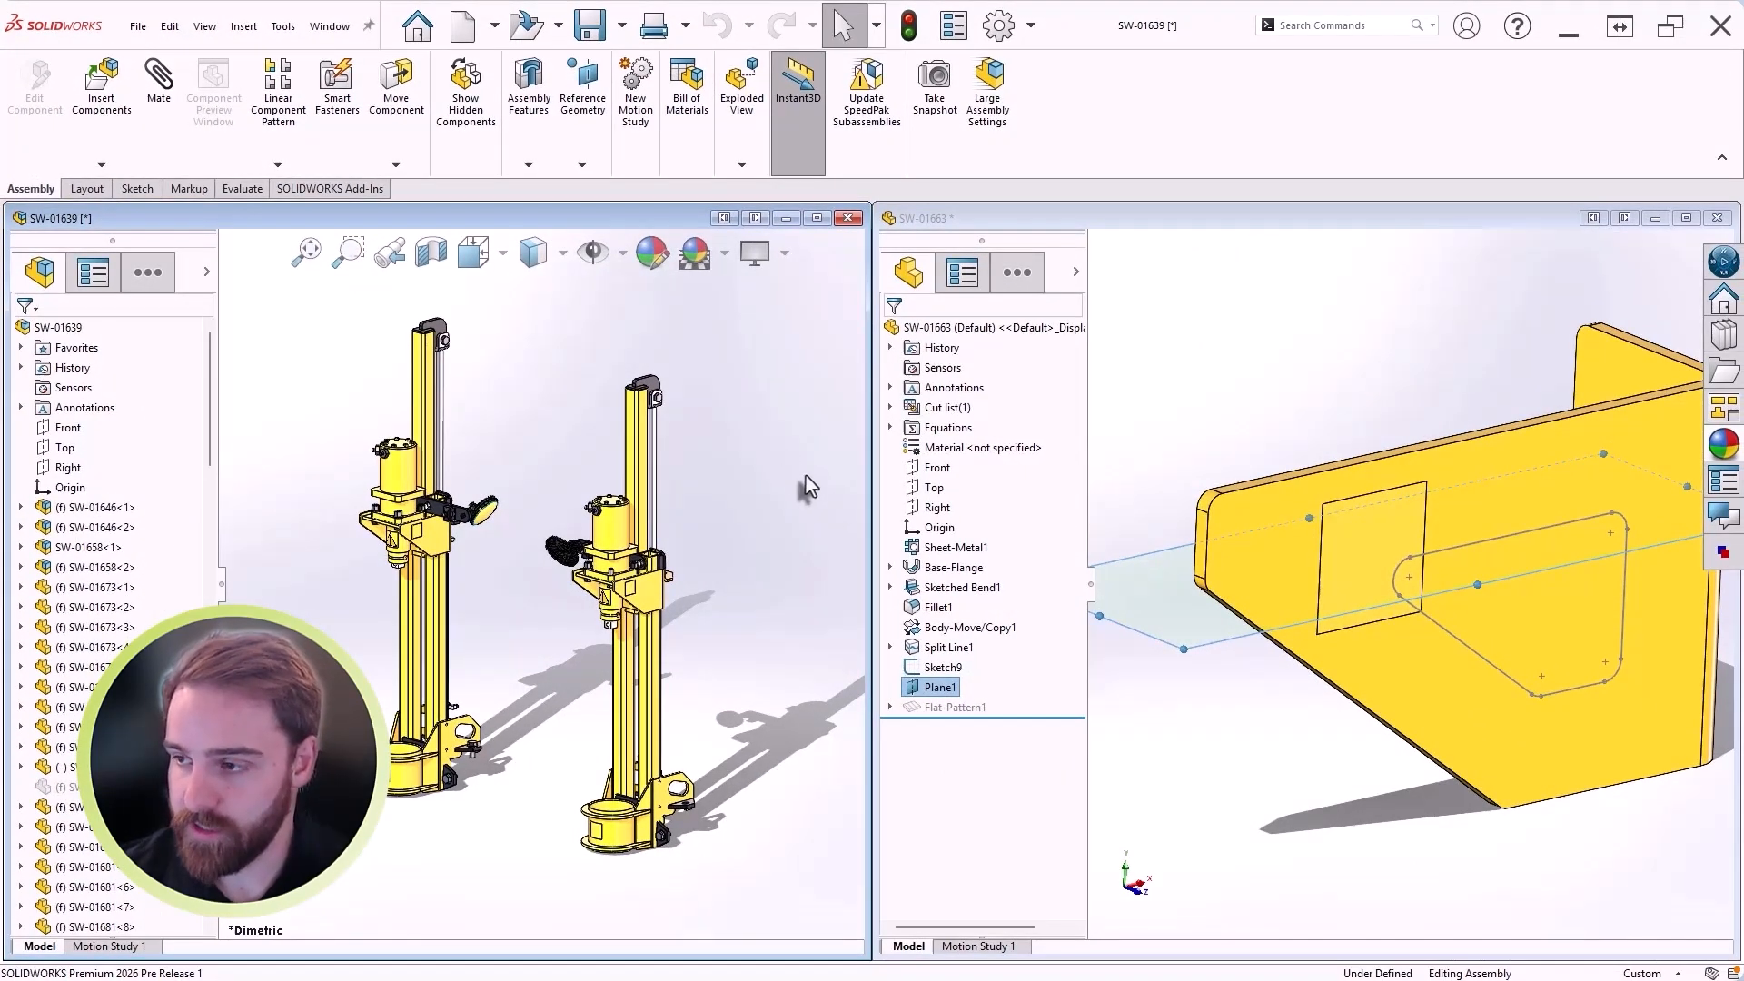
Step: Delete Plane1 from SW-01663's FeatureManager tree, confirming with Yes, and return to the assembly
right_click(934, 686)
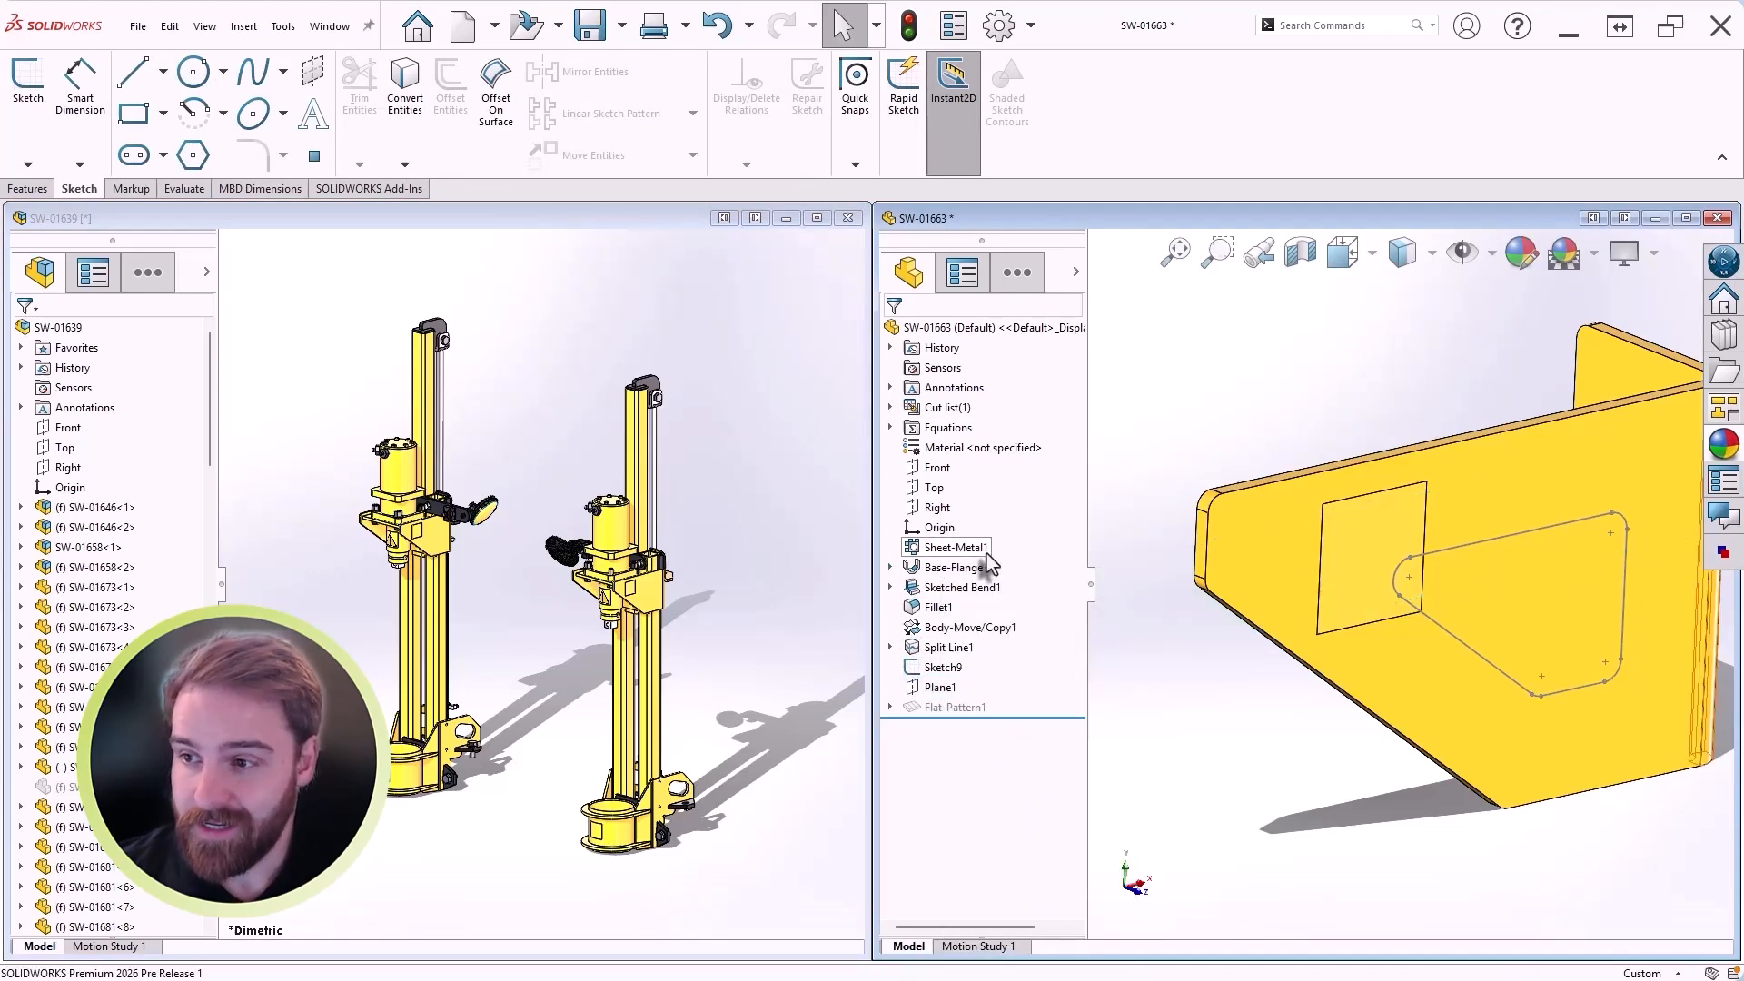
right_click(941, 687)
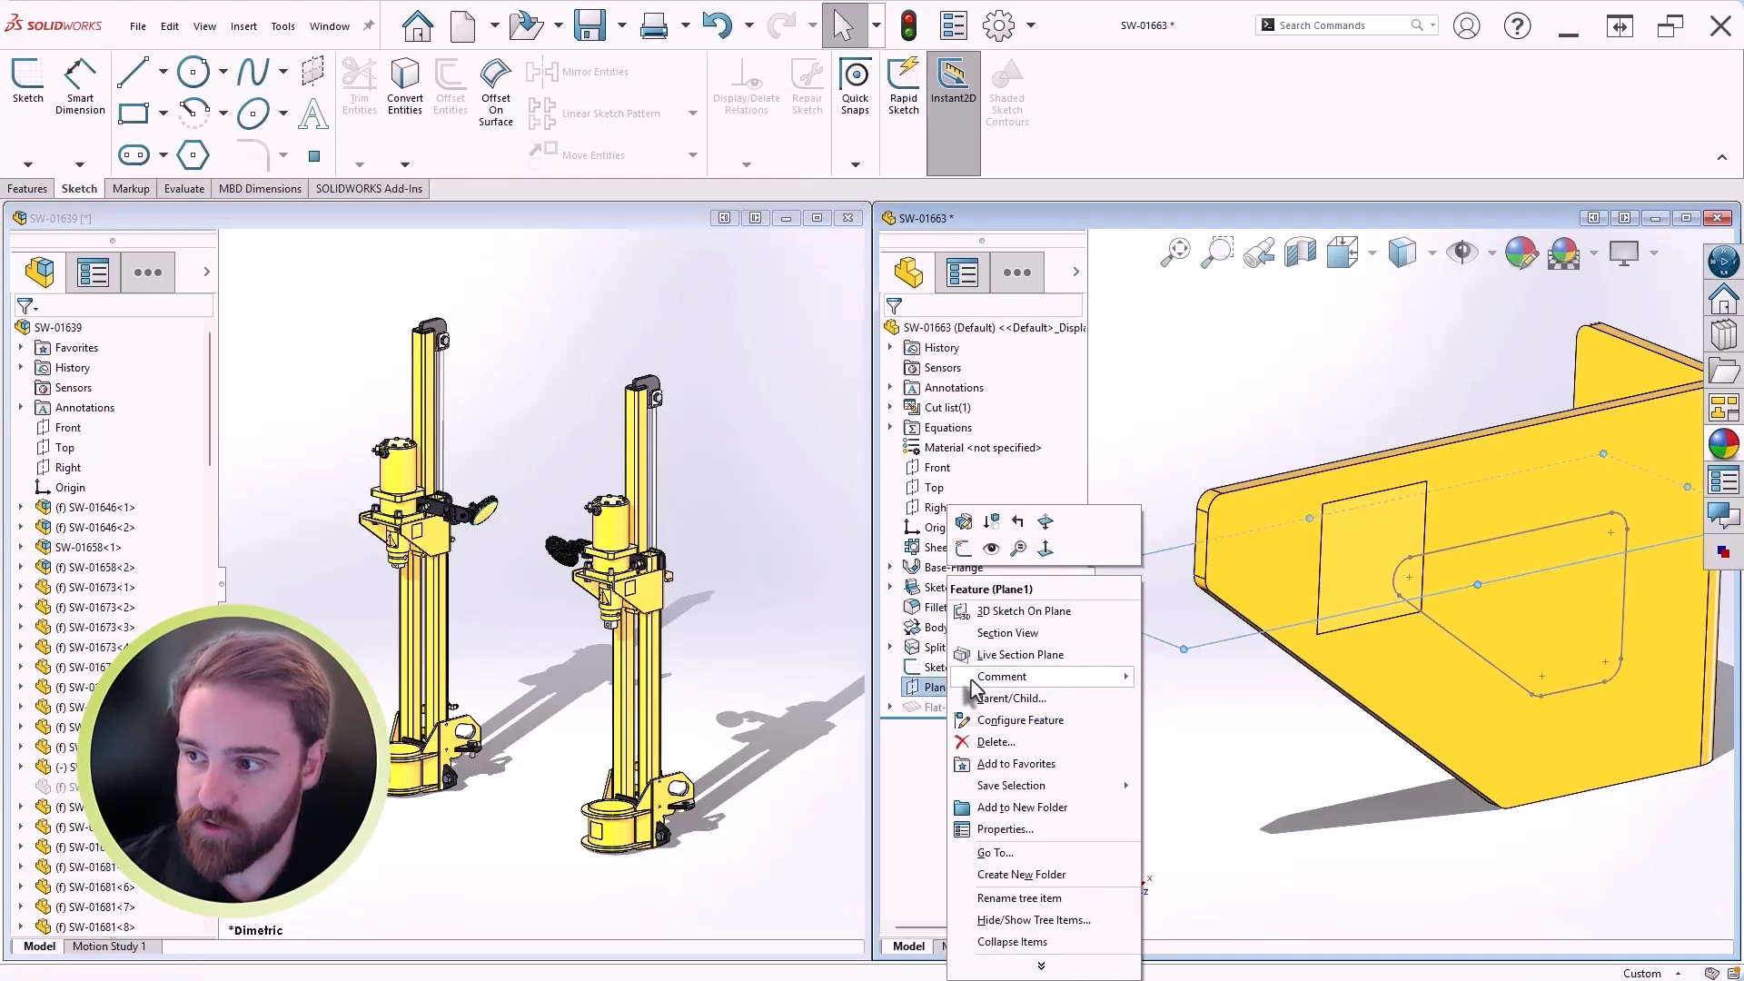
left_click(995, 742)
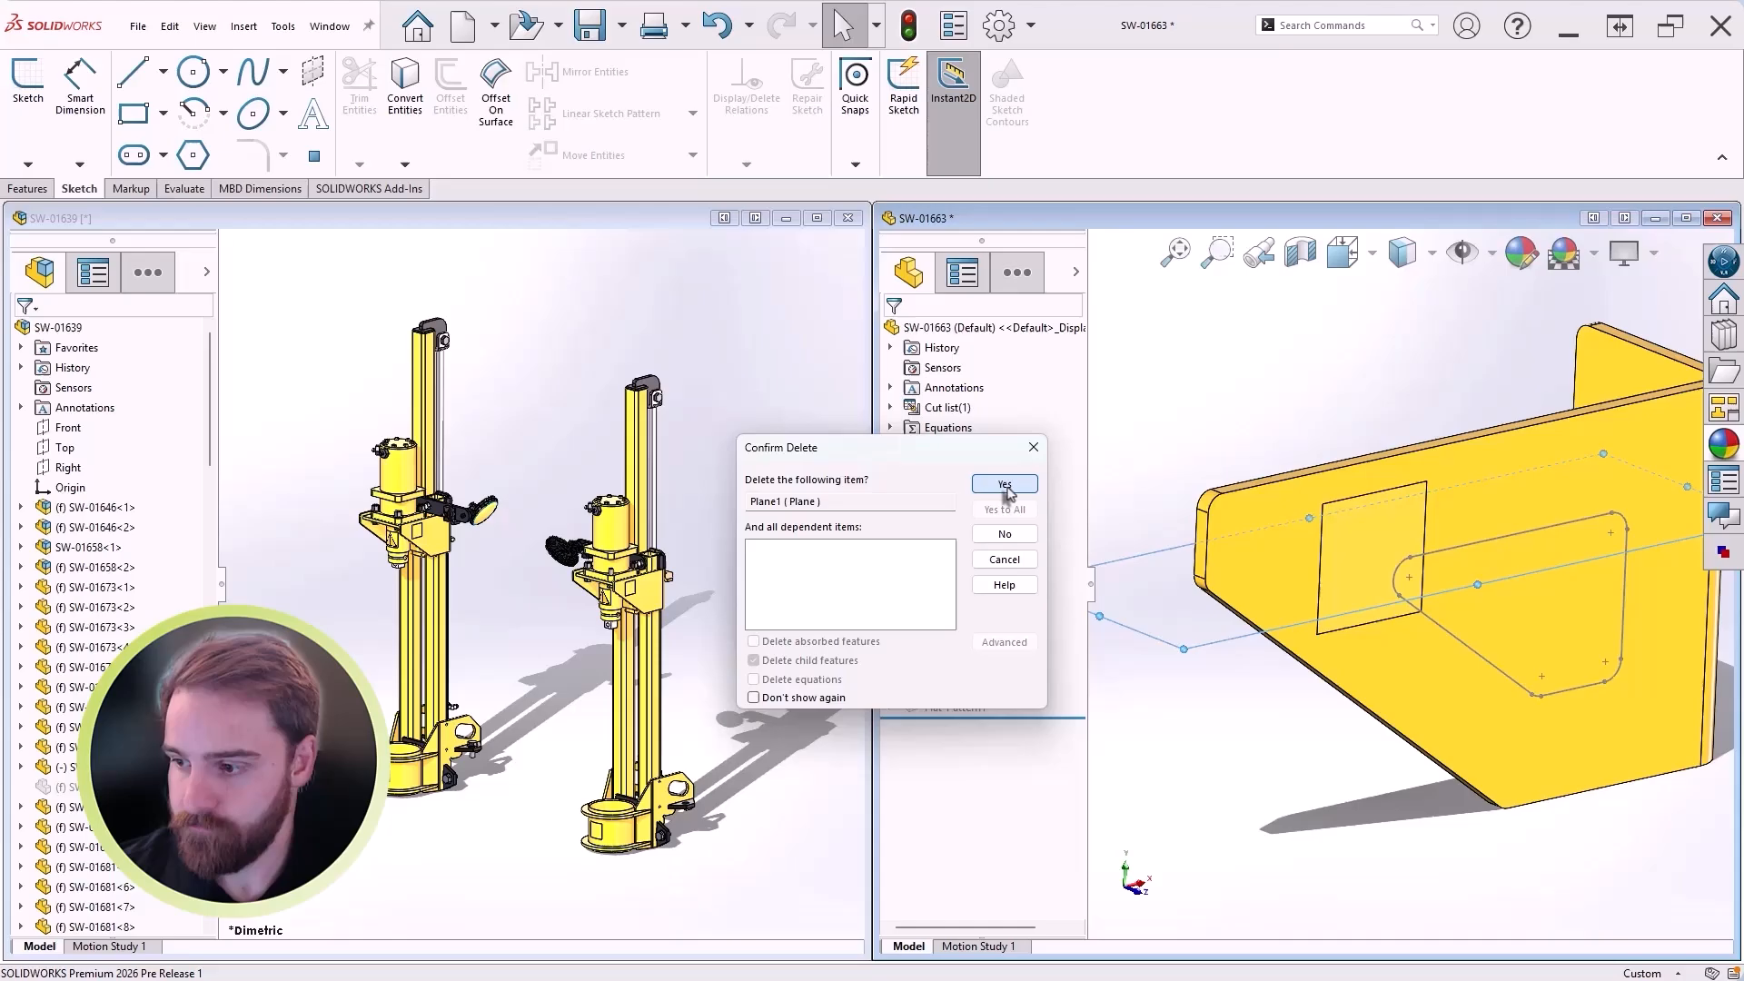
left_click(1003, 483)
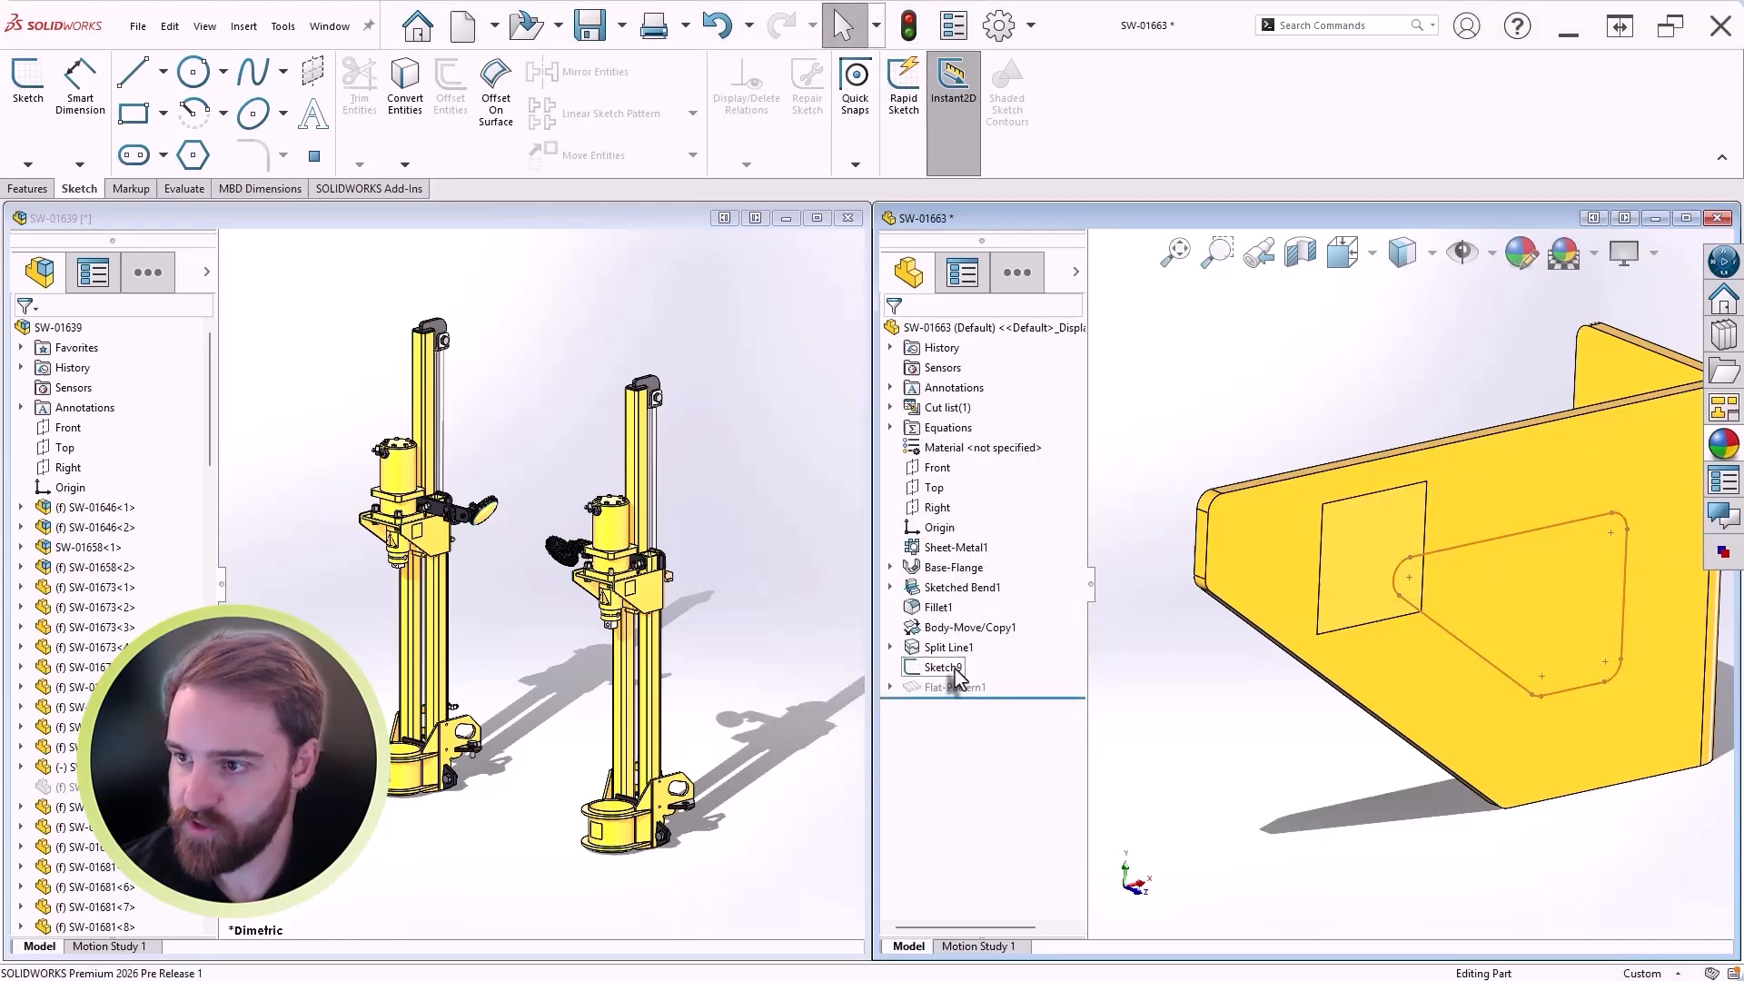
left_click(935, 667)
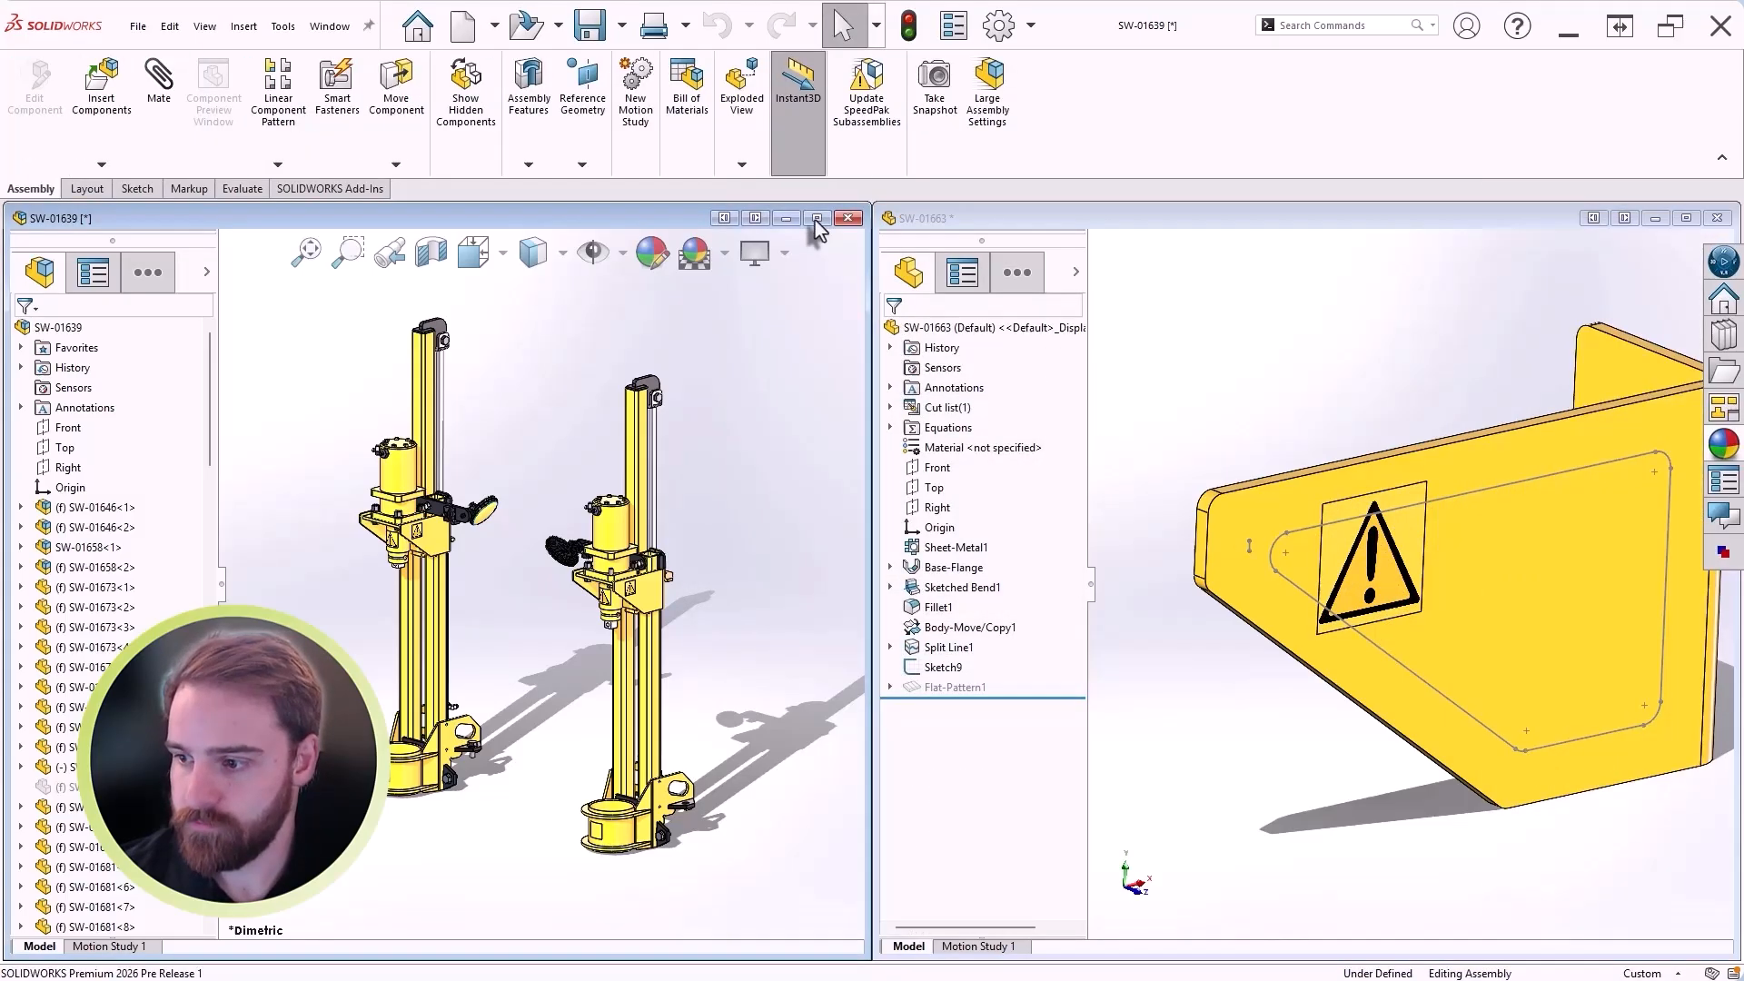
Step: Edit SW-01662 in context and raise its Base-Extrude-Thin blind depth two increments, then accept
left_click(817, 218)
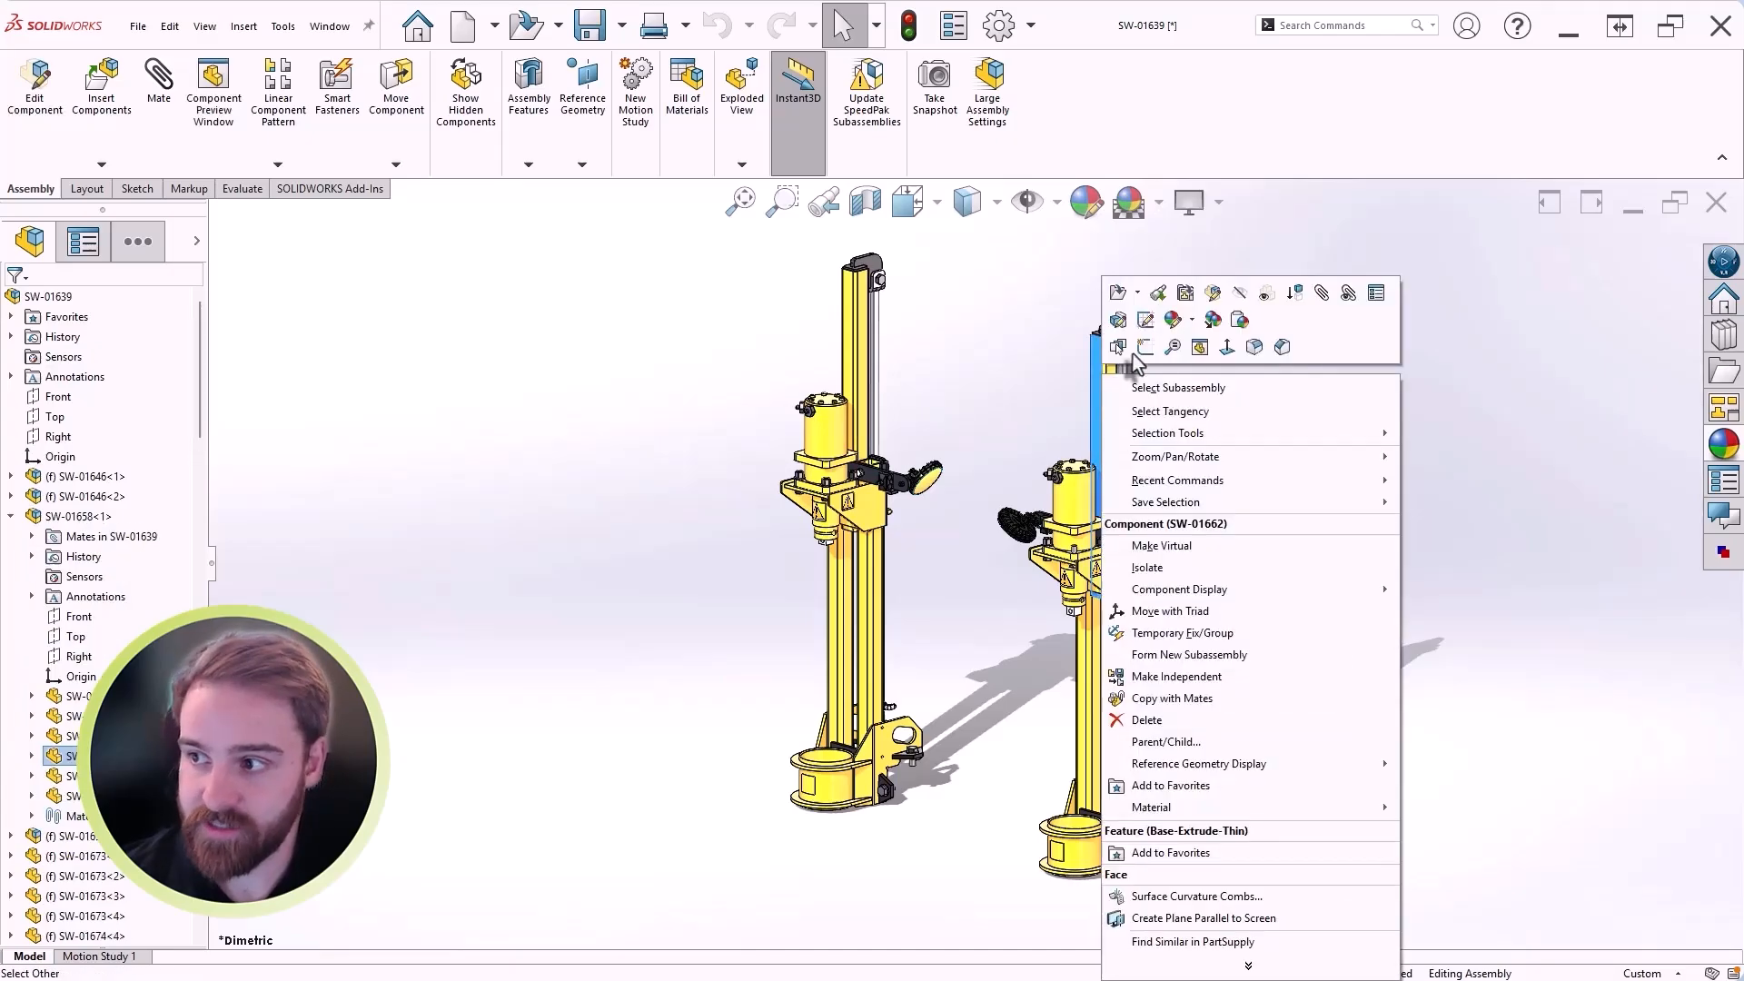
left_click(1120, 317)
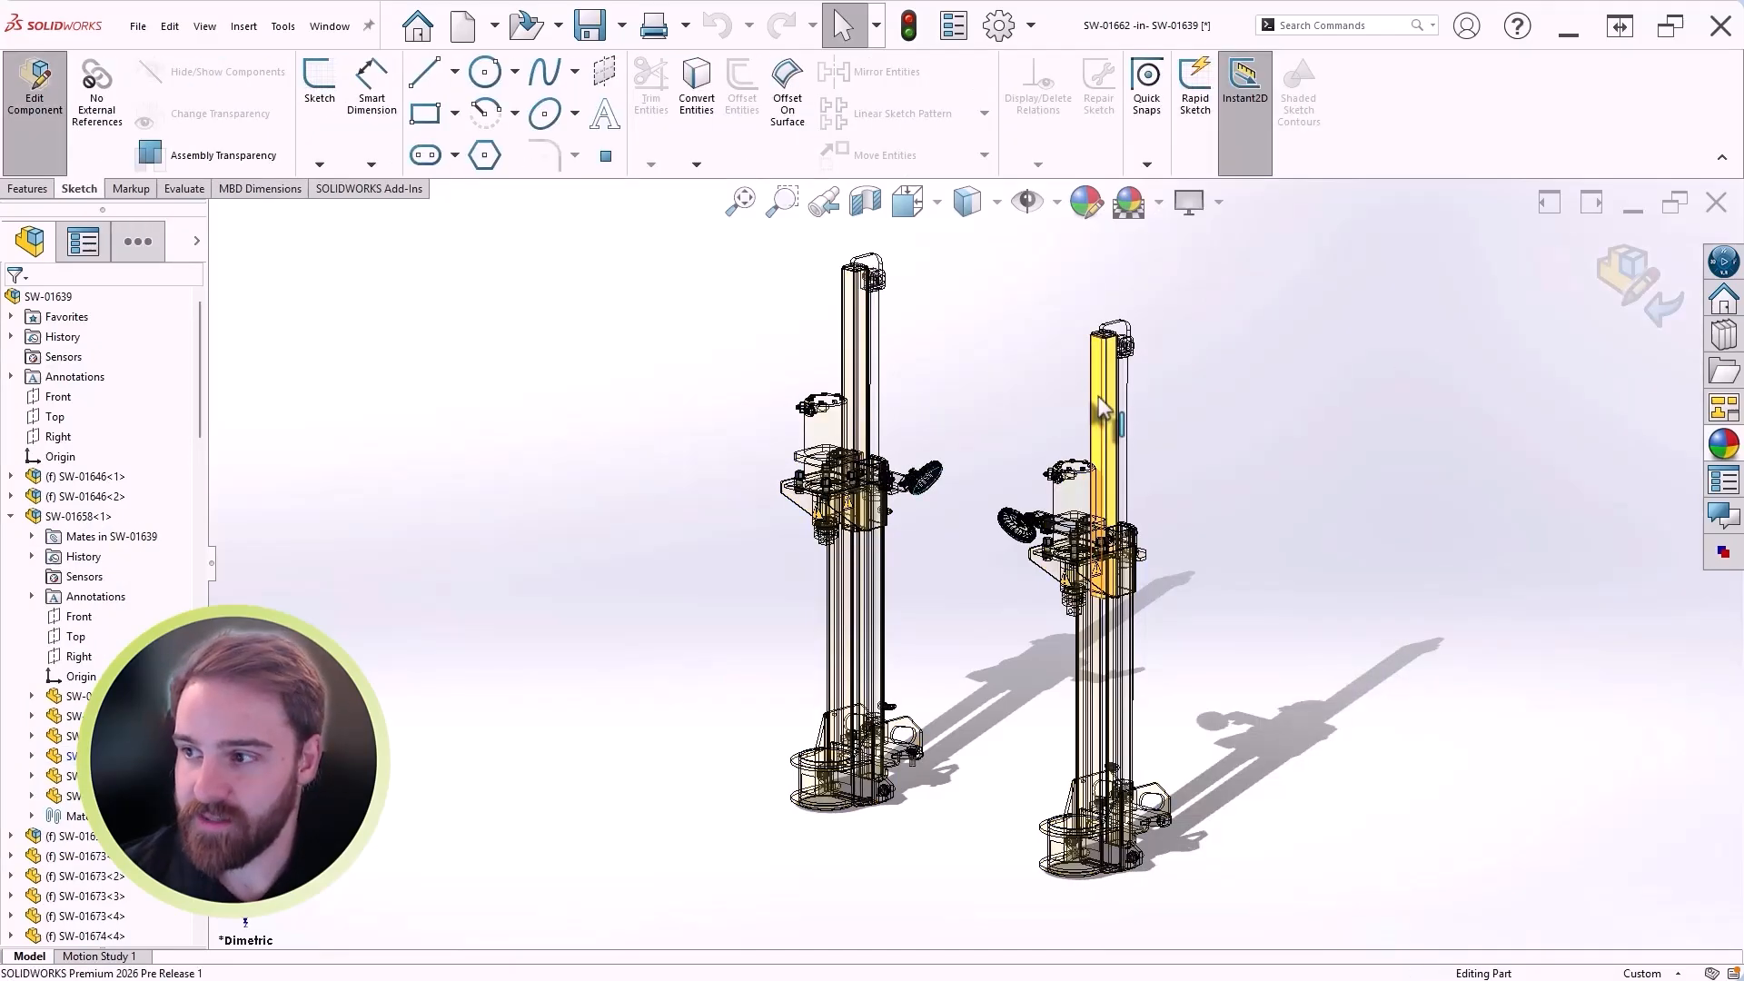
right_click(1105, 405)
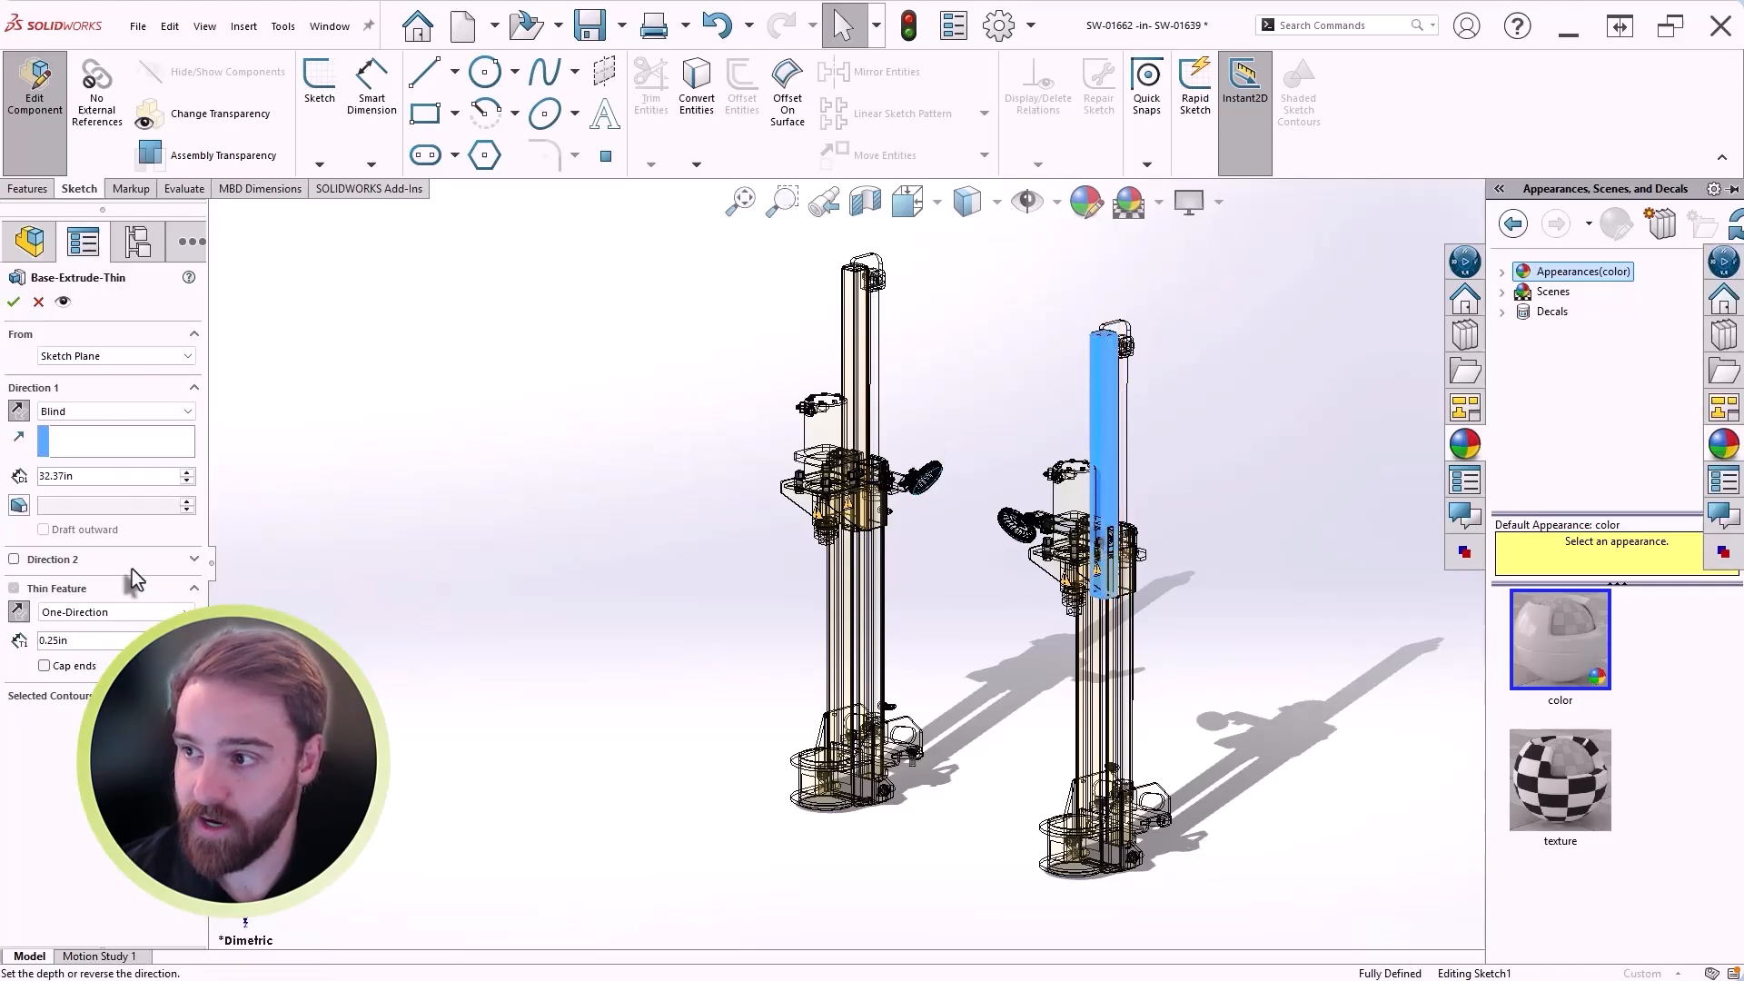
left_click(187, 471)
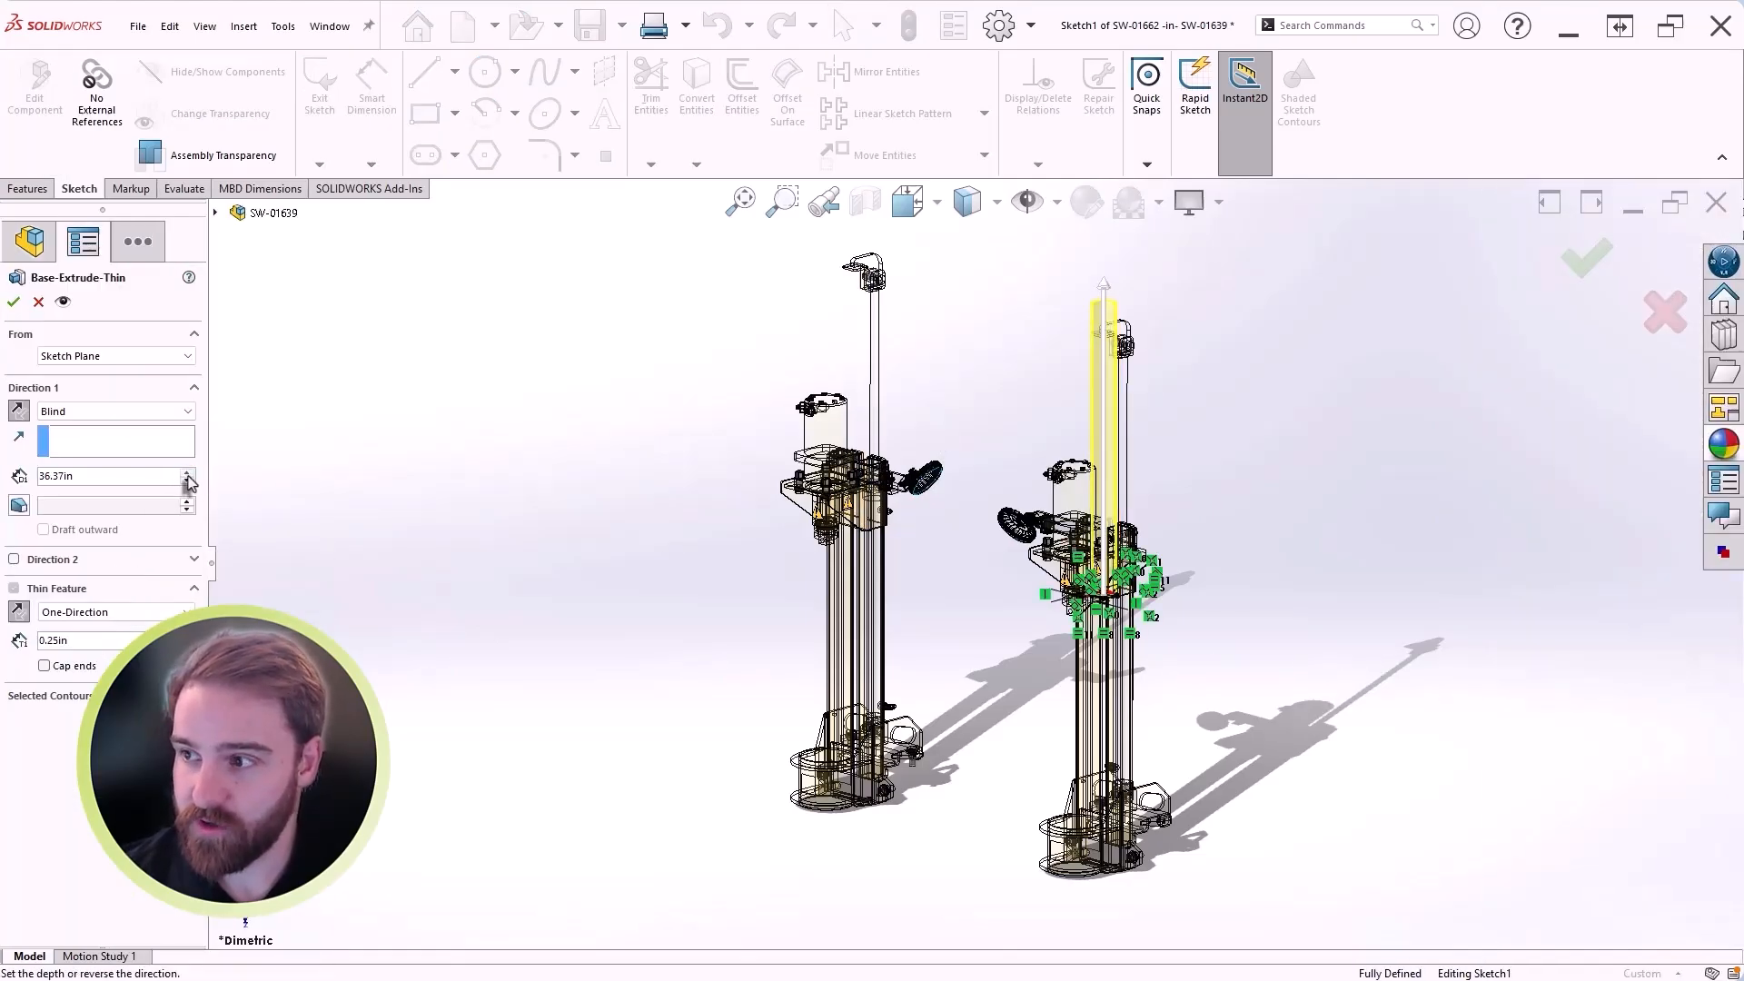
left_click(187, 472)
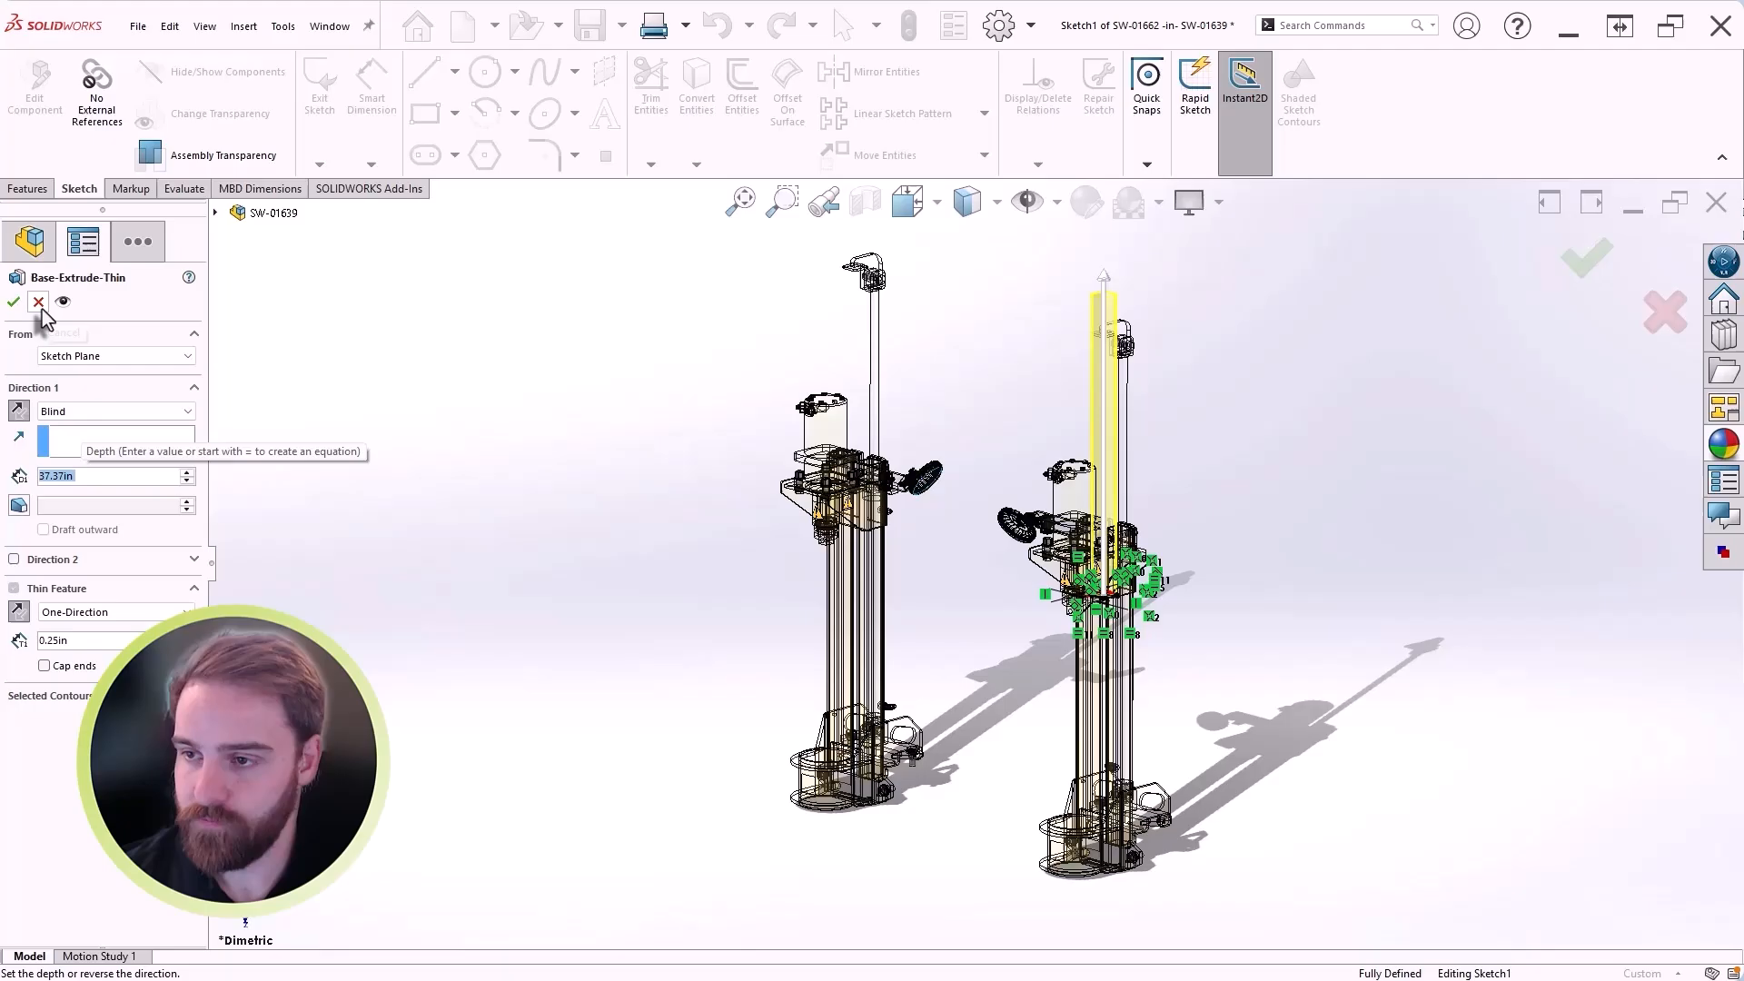
left_click(15, 301)
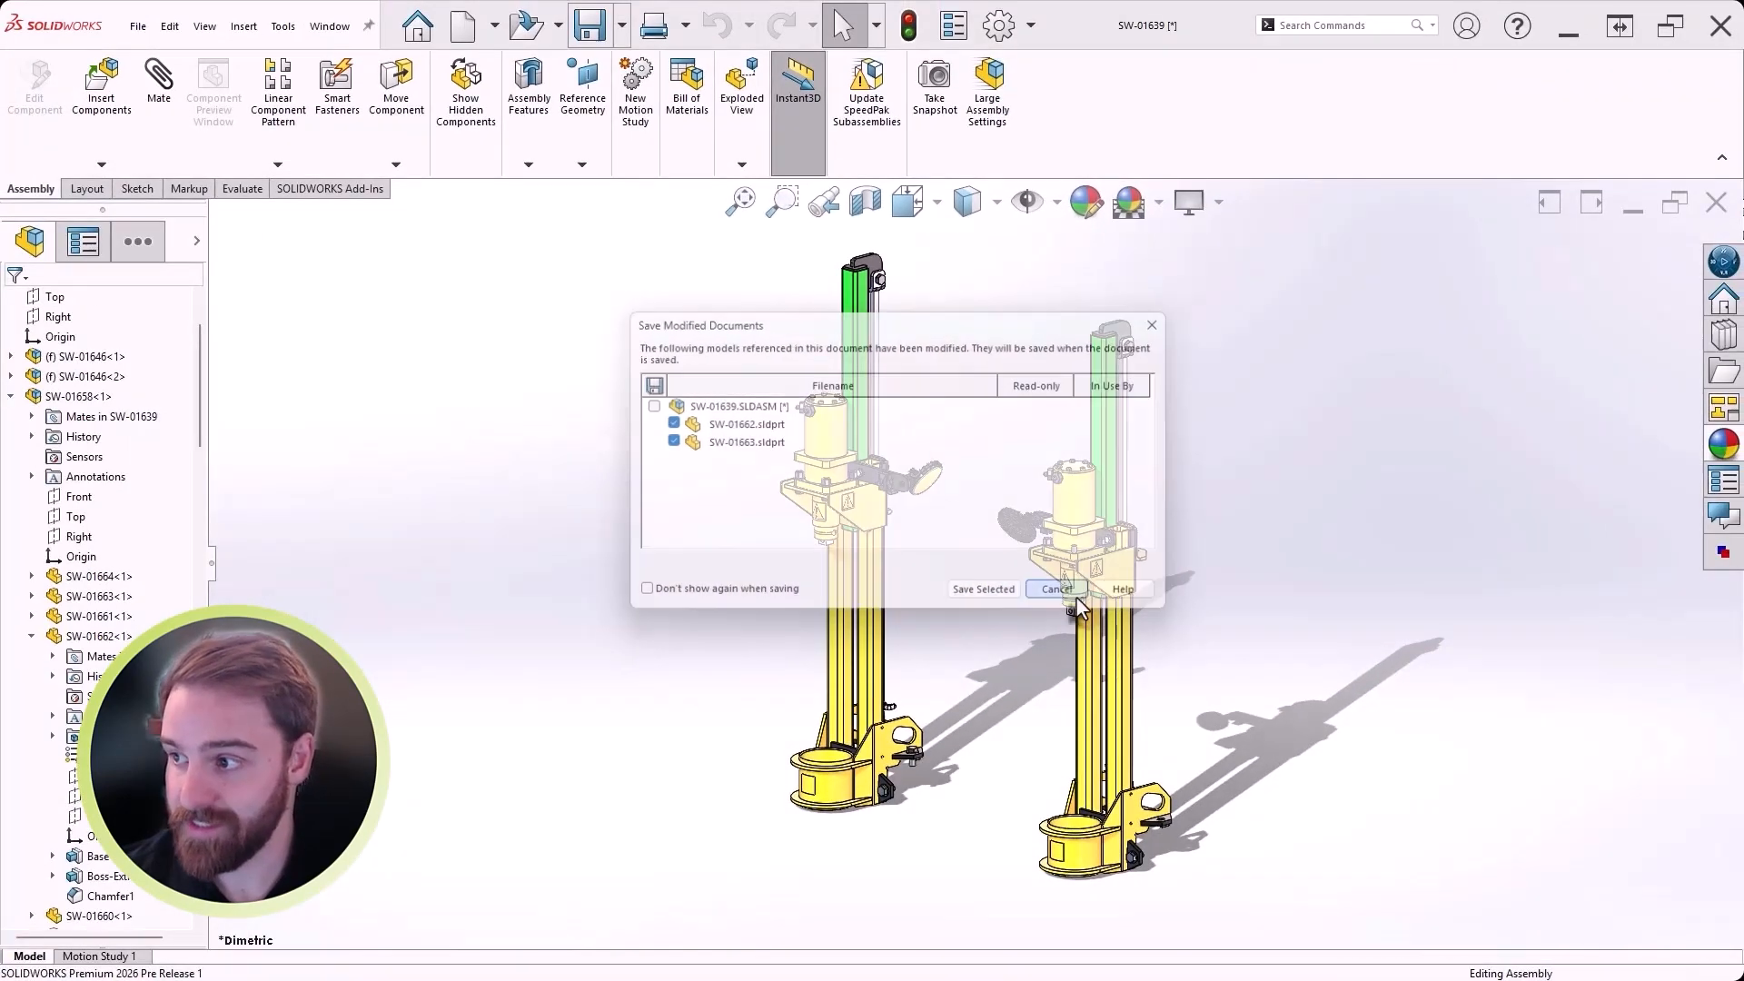
Step: Cancel the Save Modified Documents prompt, keeping the lengthened columns unsaved
left_click(1057, 589)
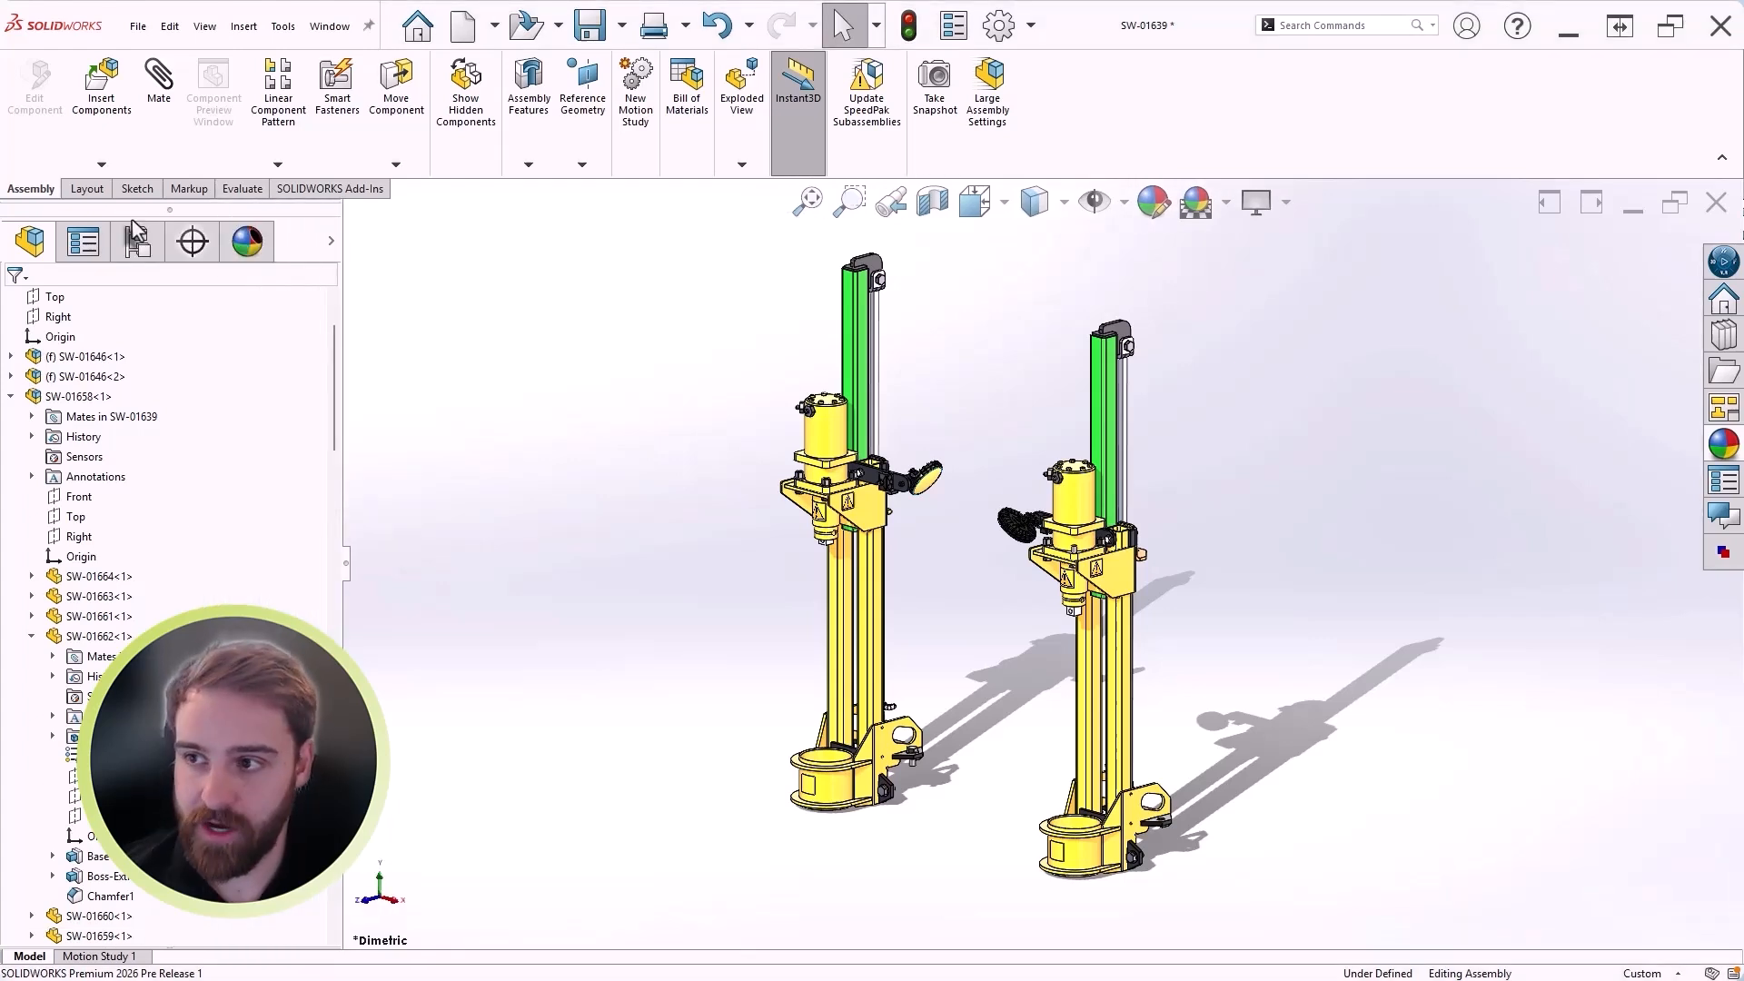
Step: In the Display State Table set SW-01646-2 to Referenced Display State and SW-01646-1's Right Side to All Black
left_click(136, 240)
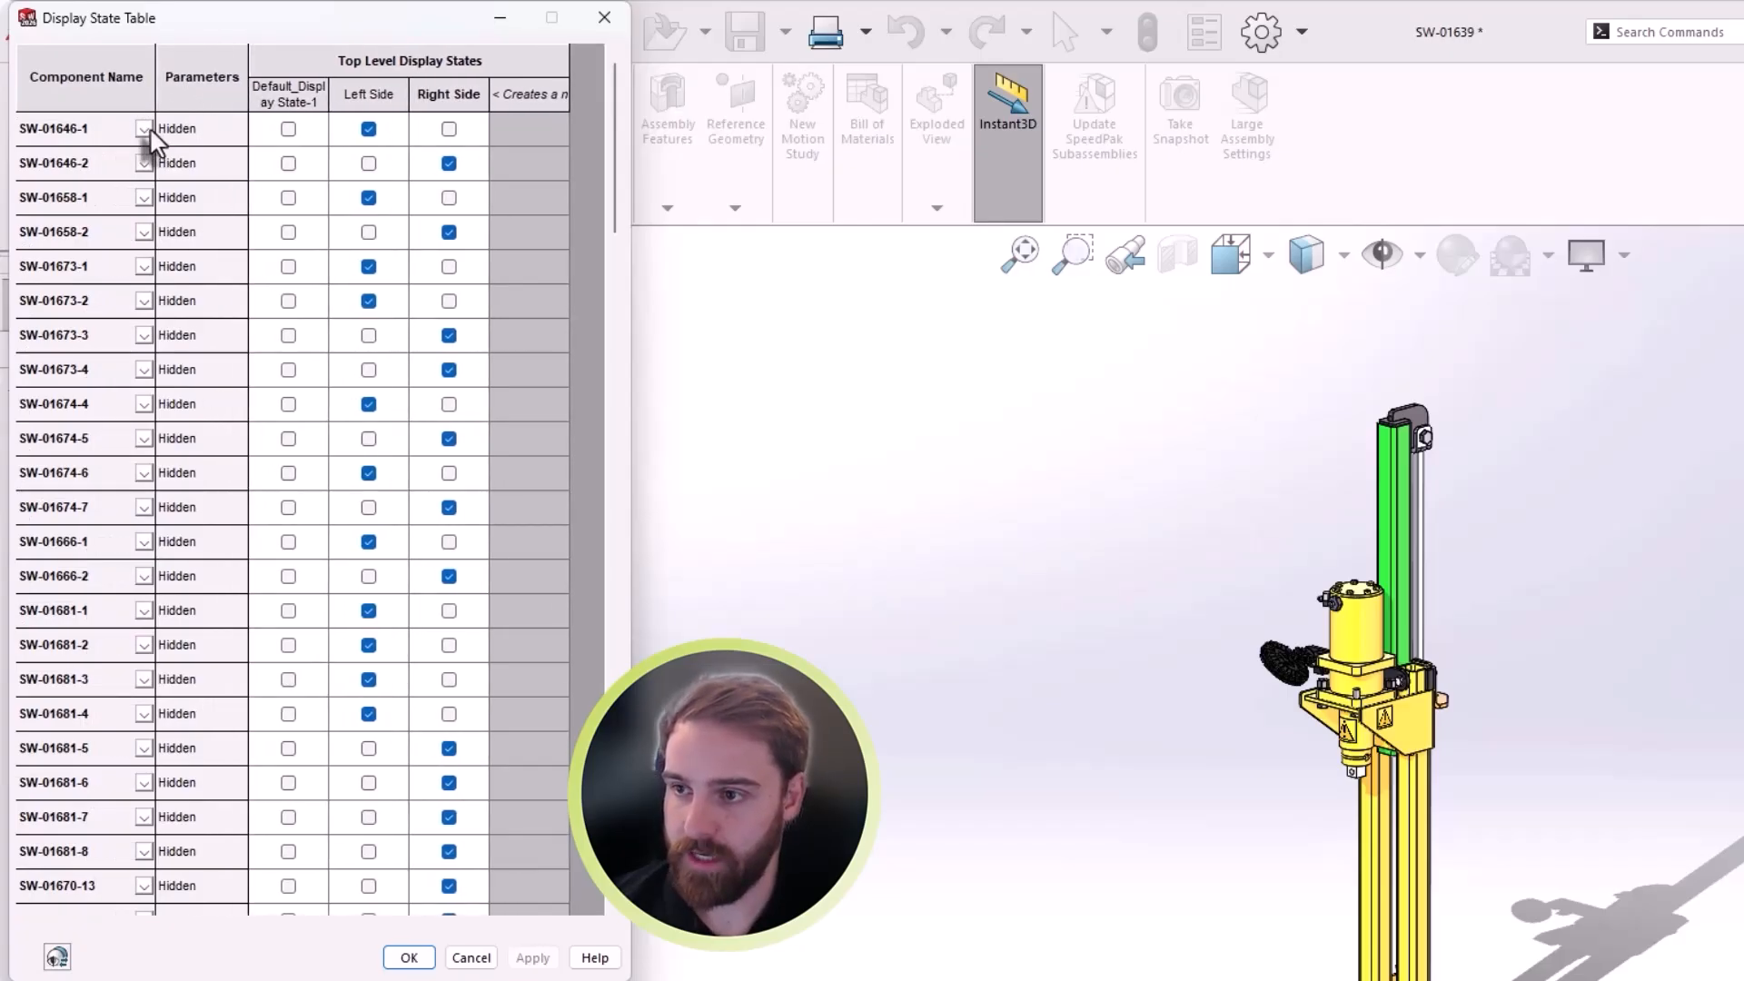
left_click(141, 164)
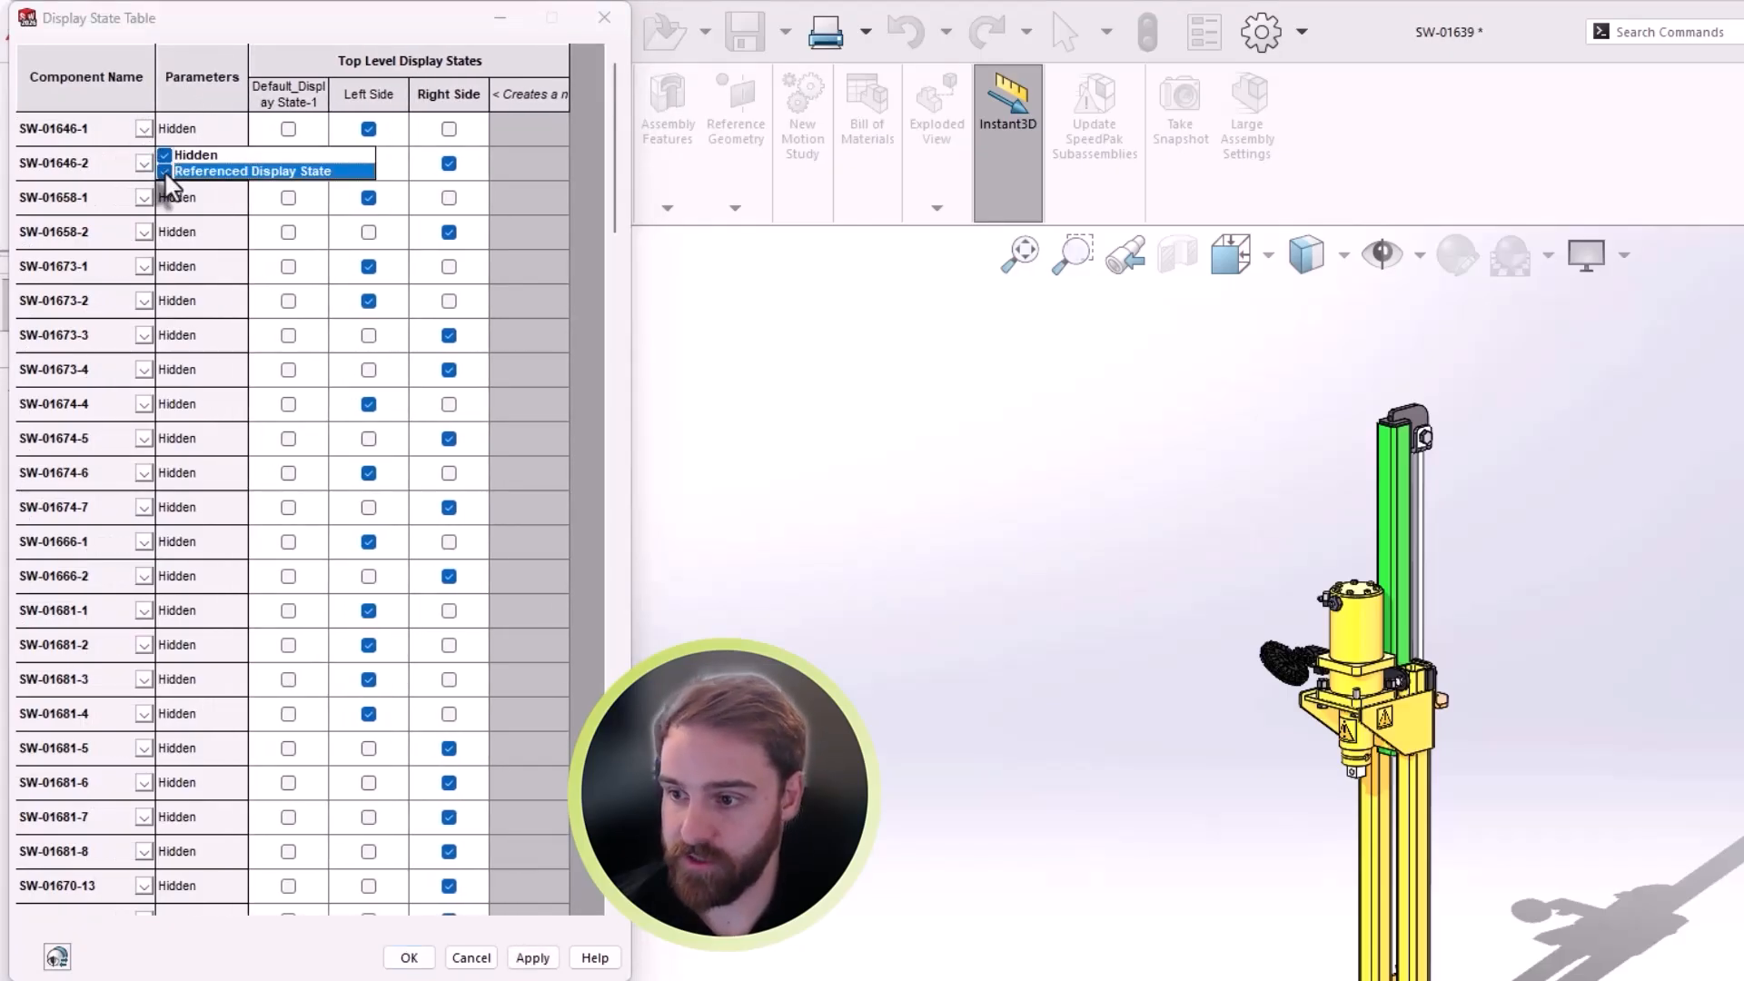
left_click(251, 171)
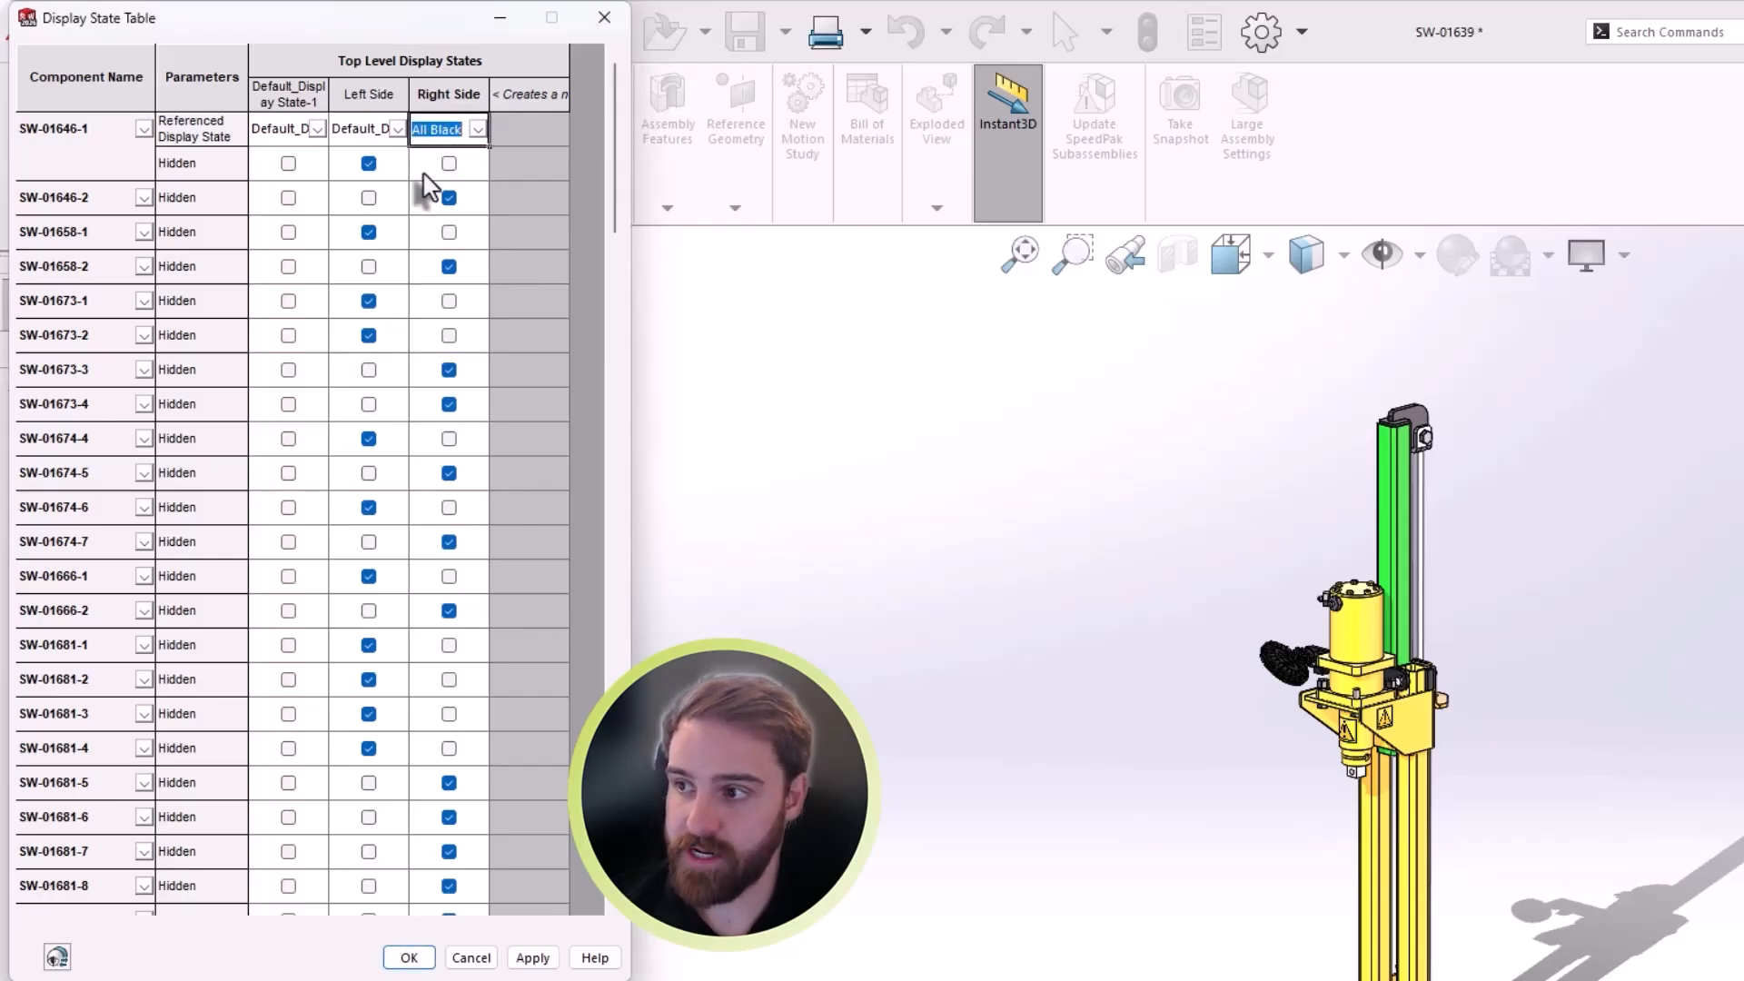
left_click(142, 233)
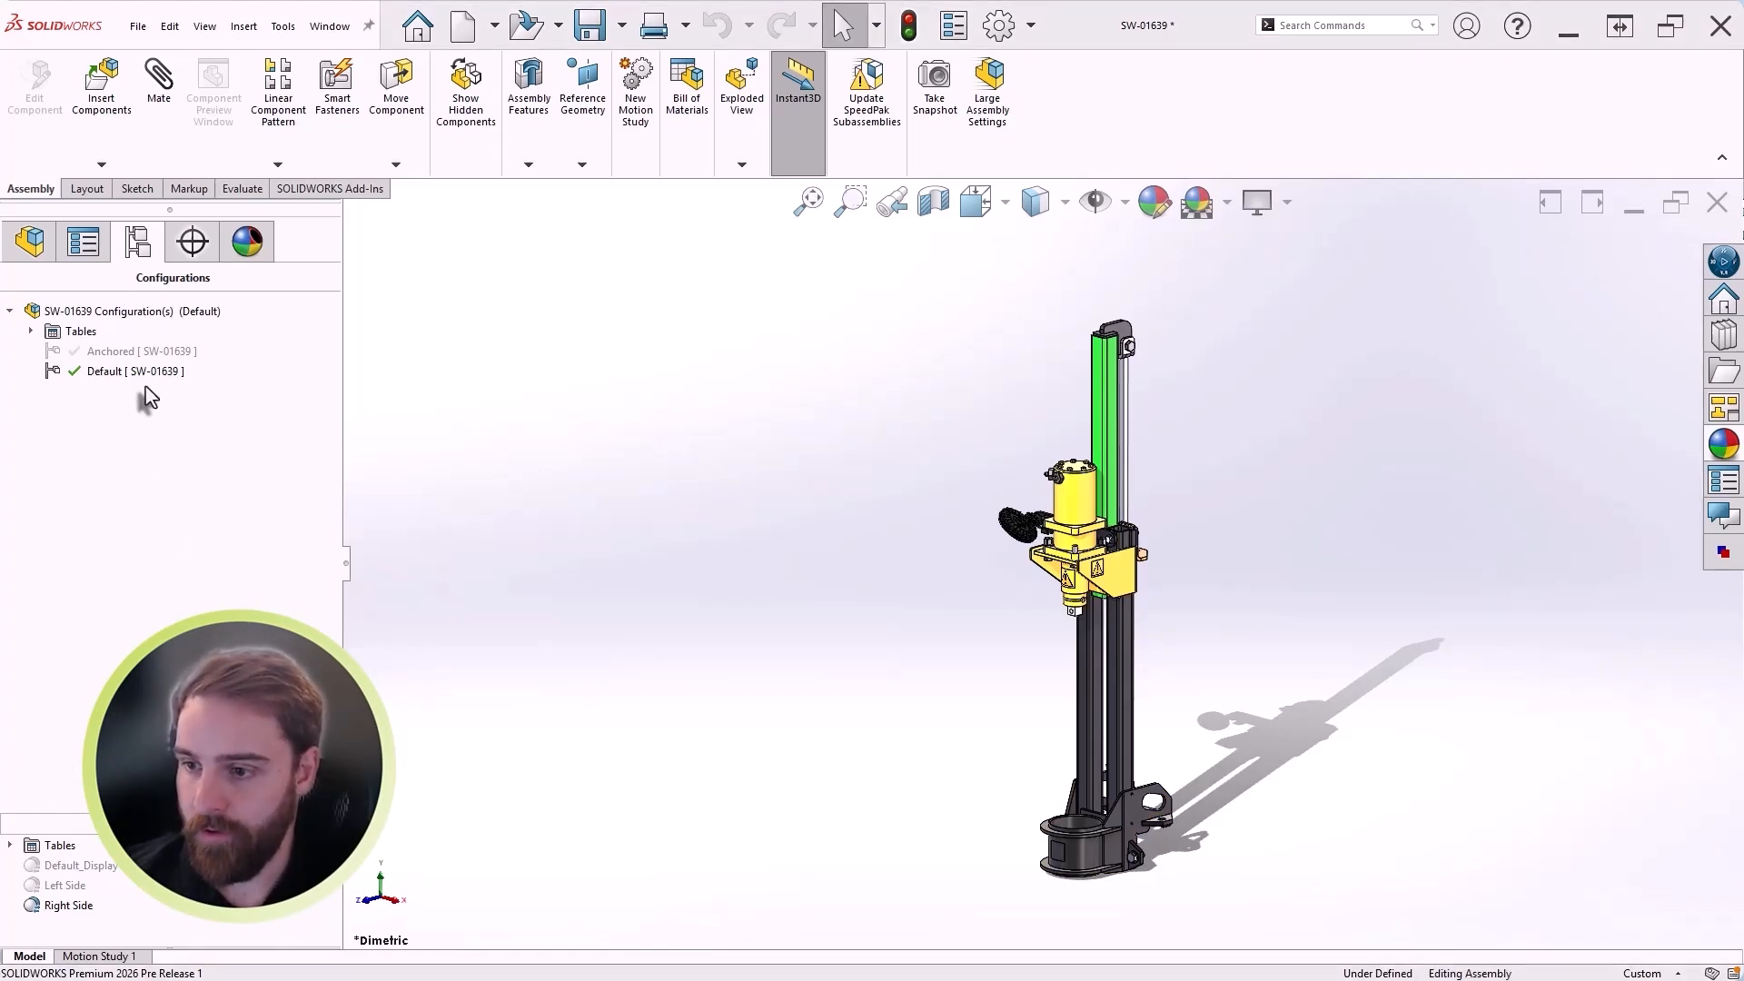
Step: Activate the Anchored configuration and review SW-01644-3's expanded columns in the configuration table
double_click(109, 351)
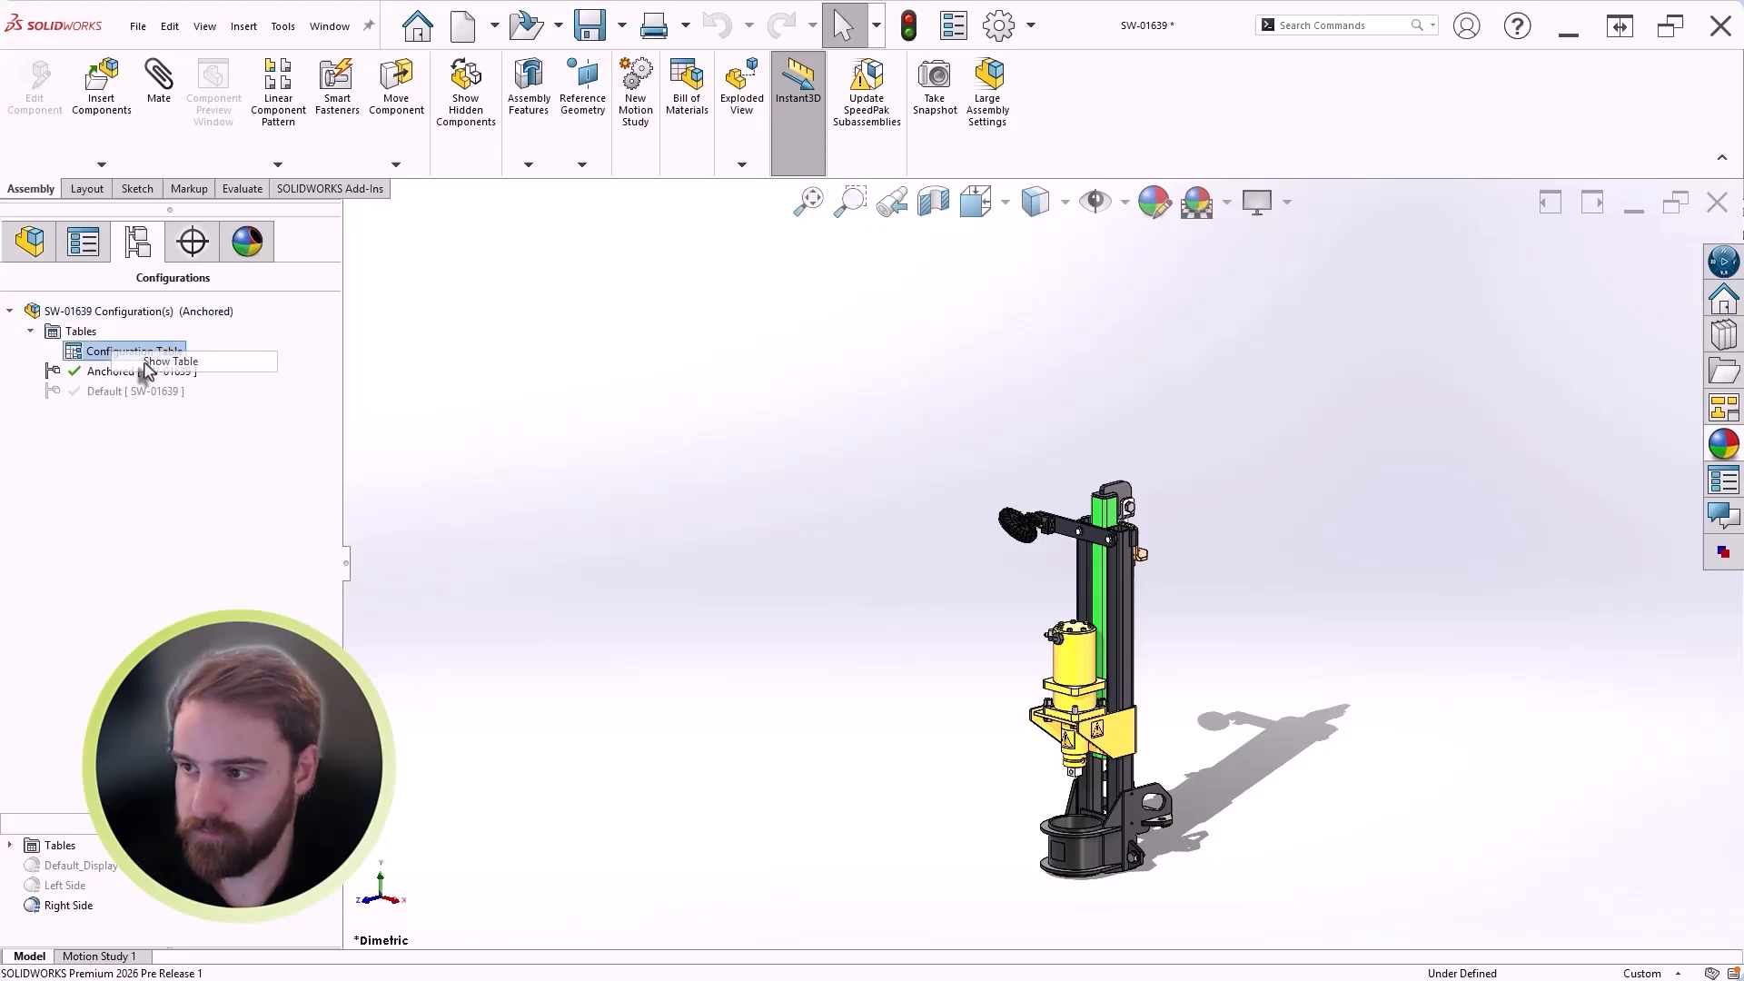
left_click(171, 362)
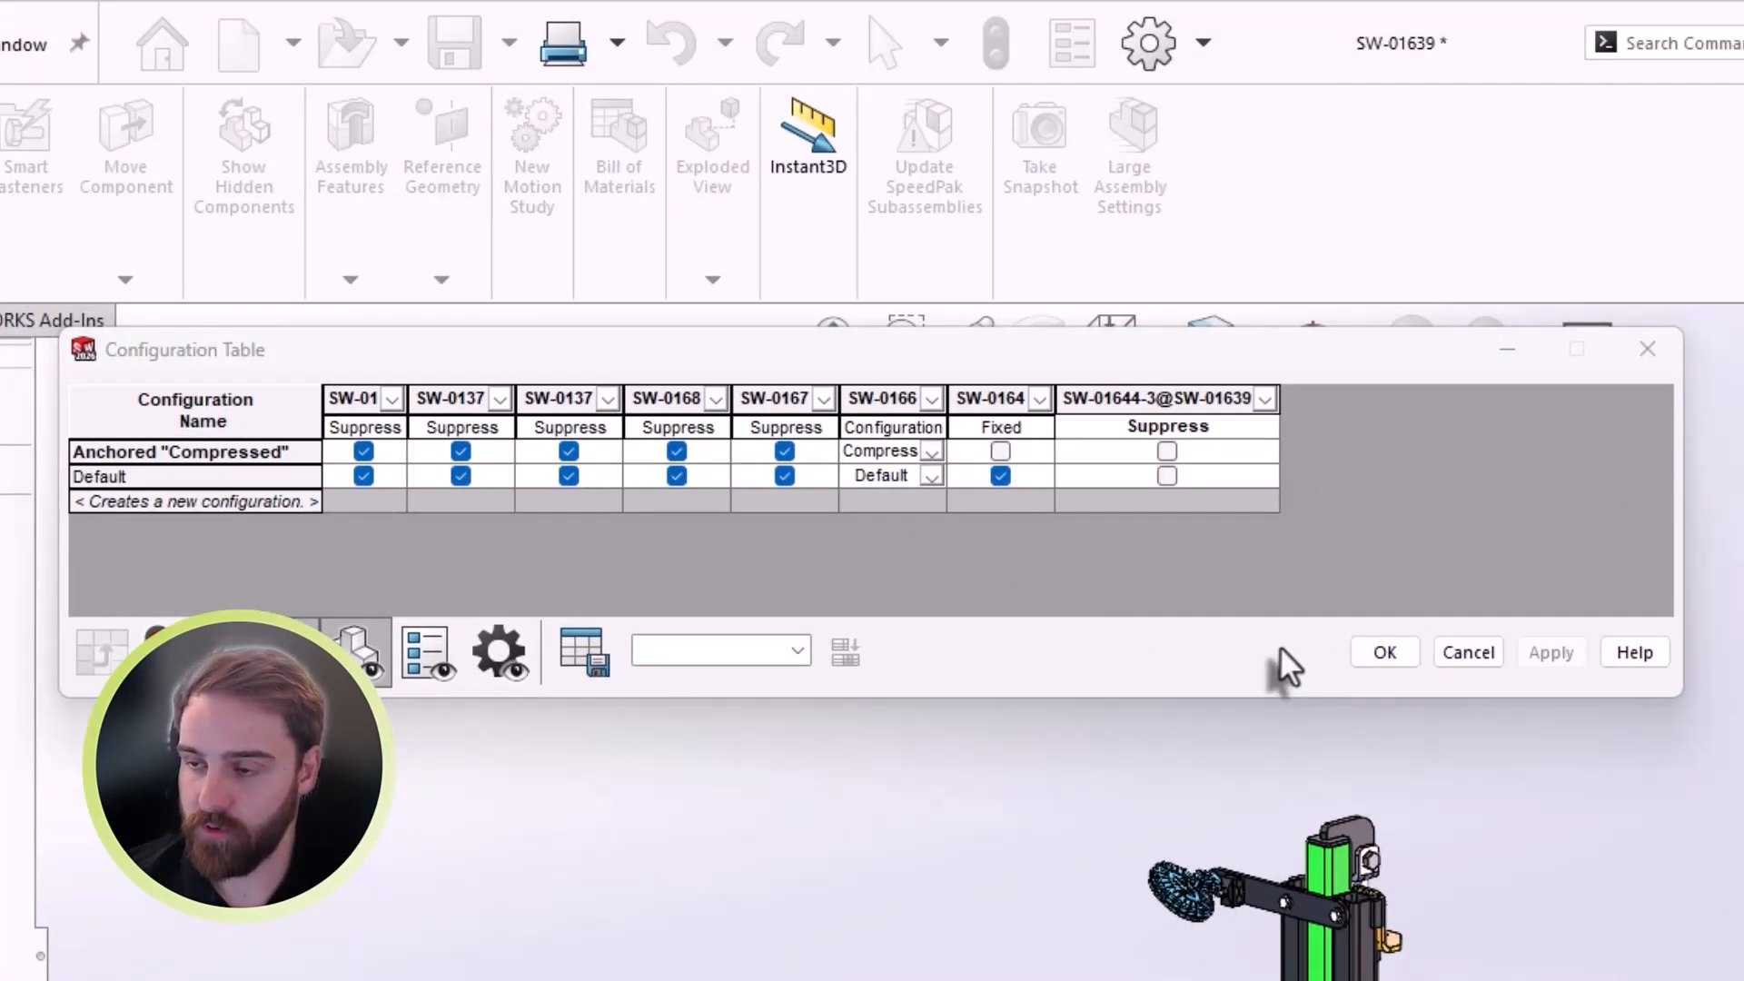
left_click(1264, 398)
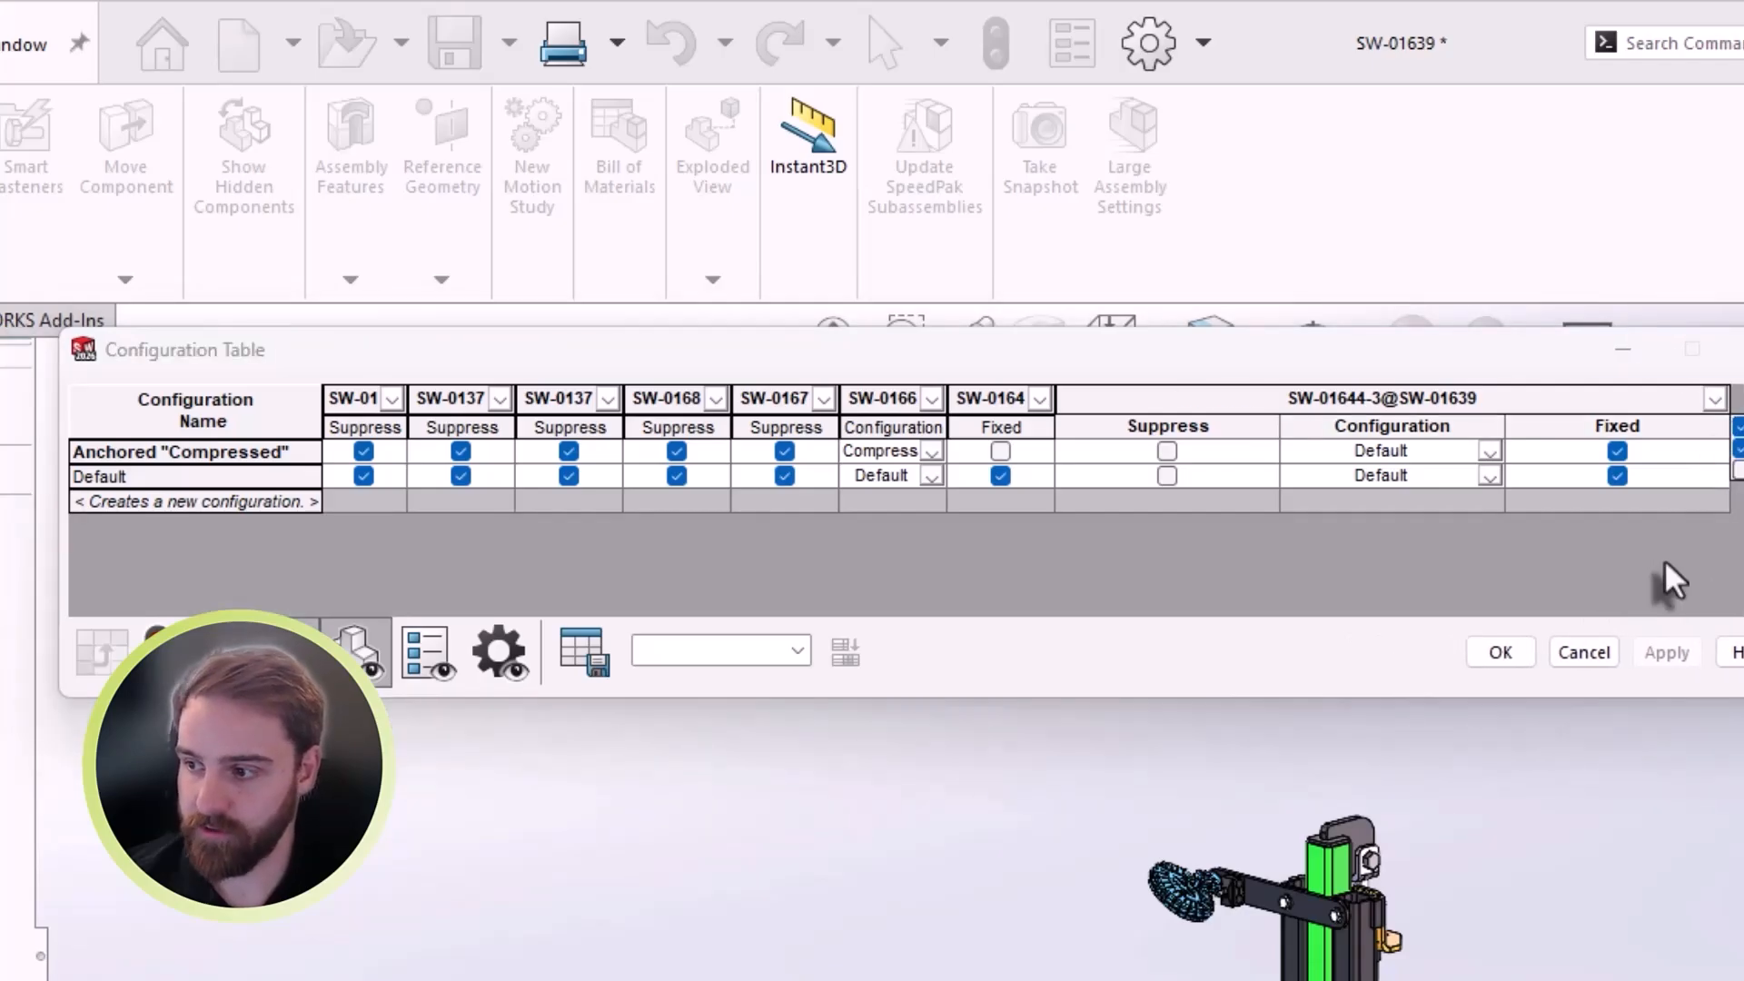
right_click(1159, 398)
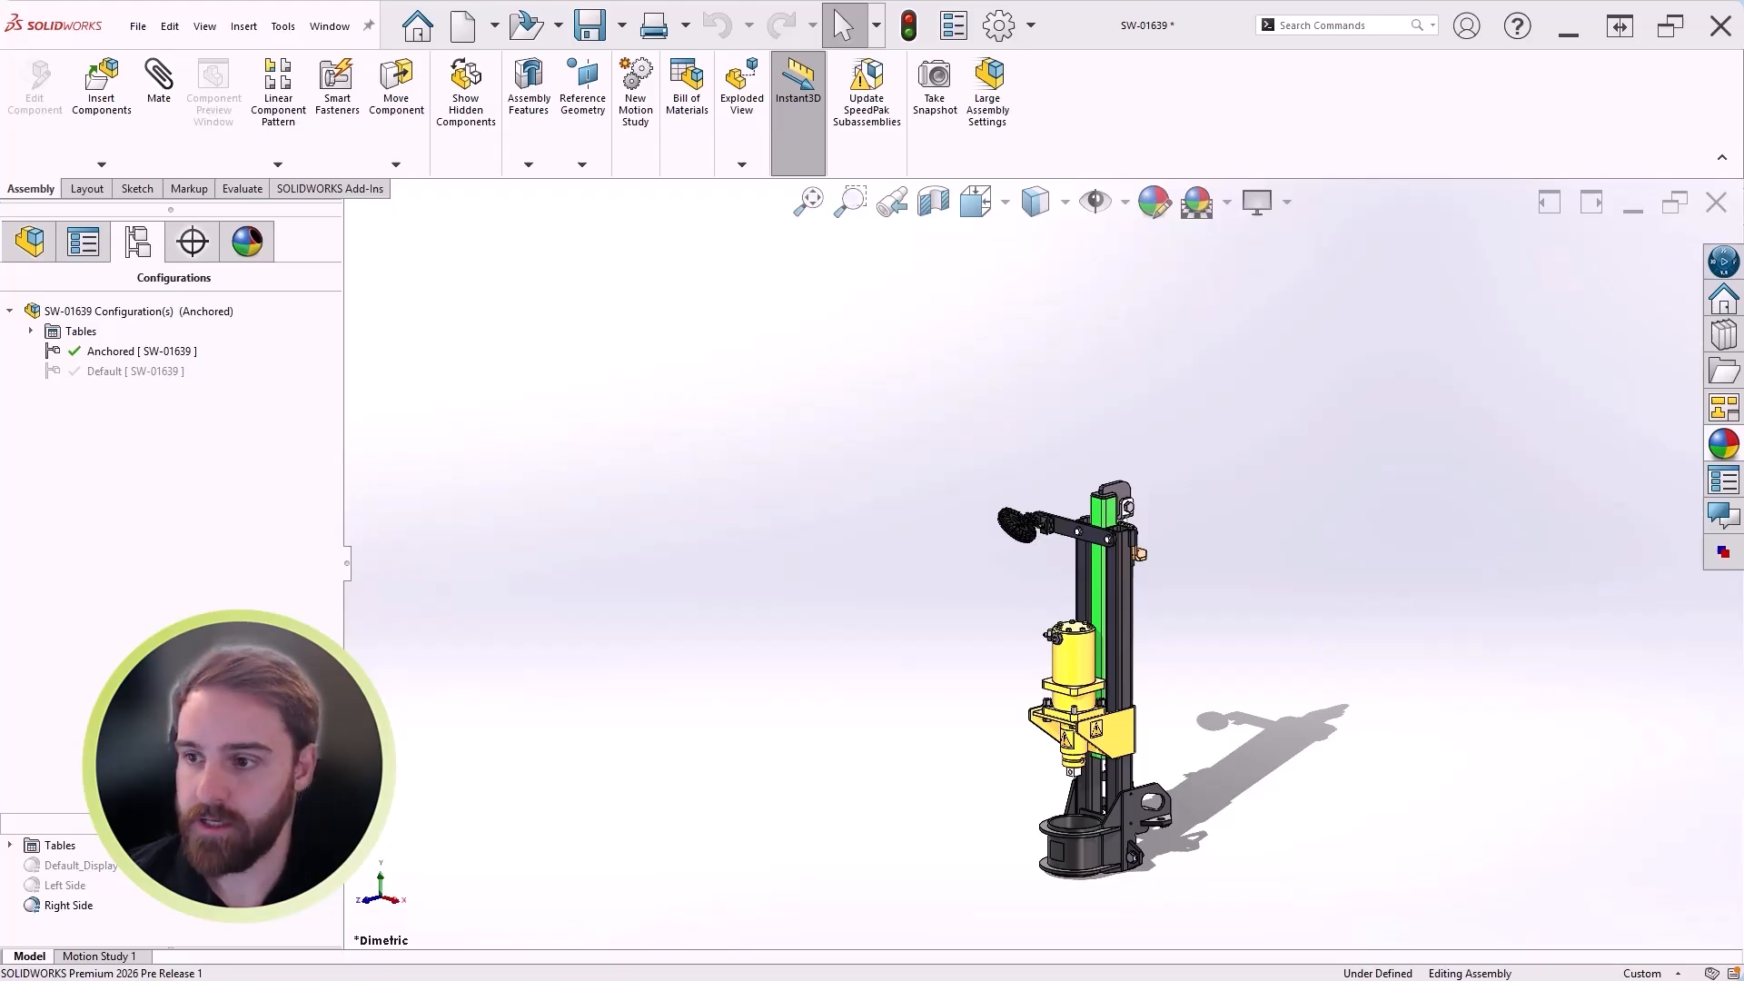
mouse_move(880, 689)
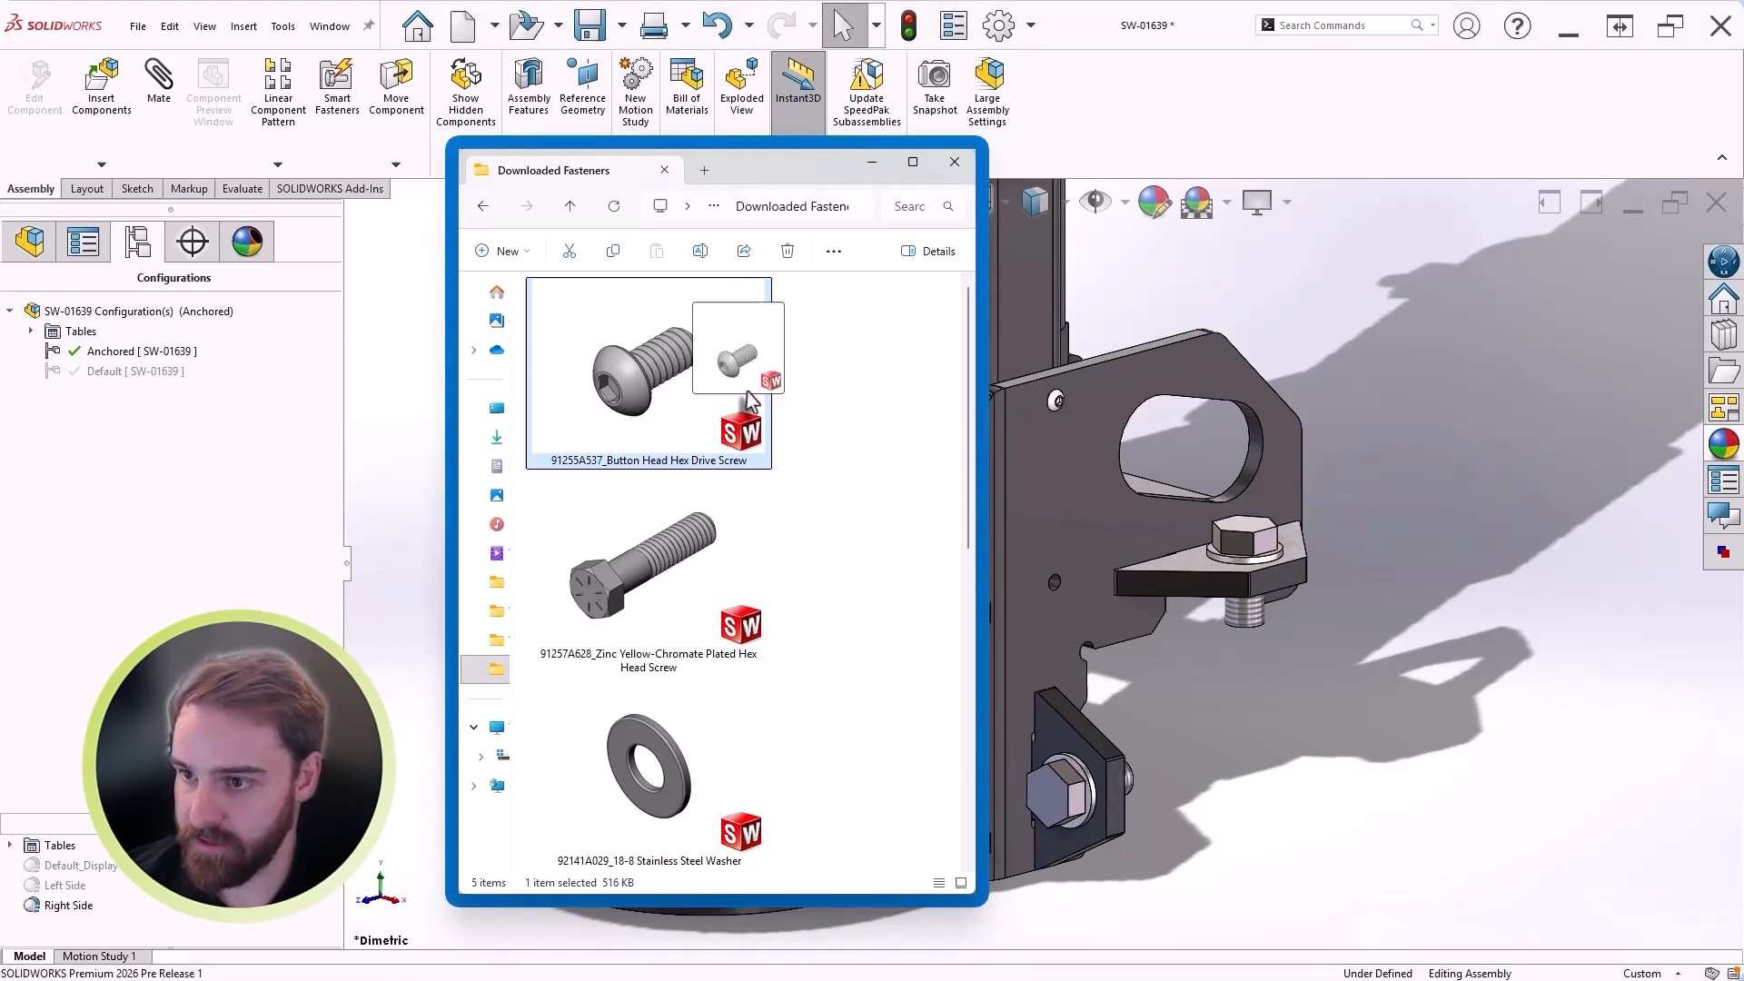
mouse_move(872, 193)
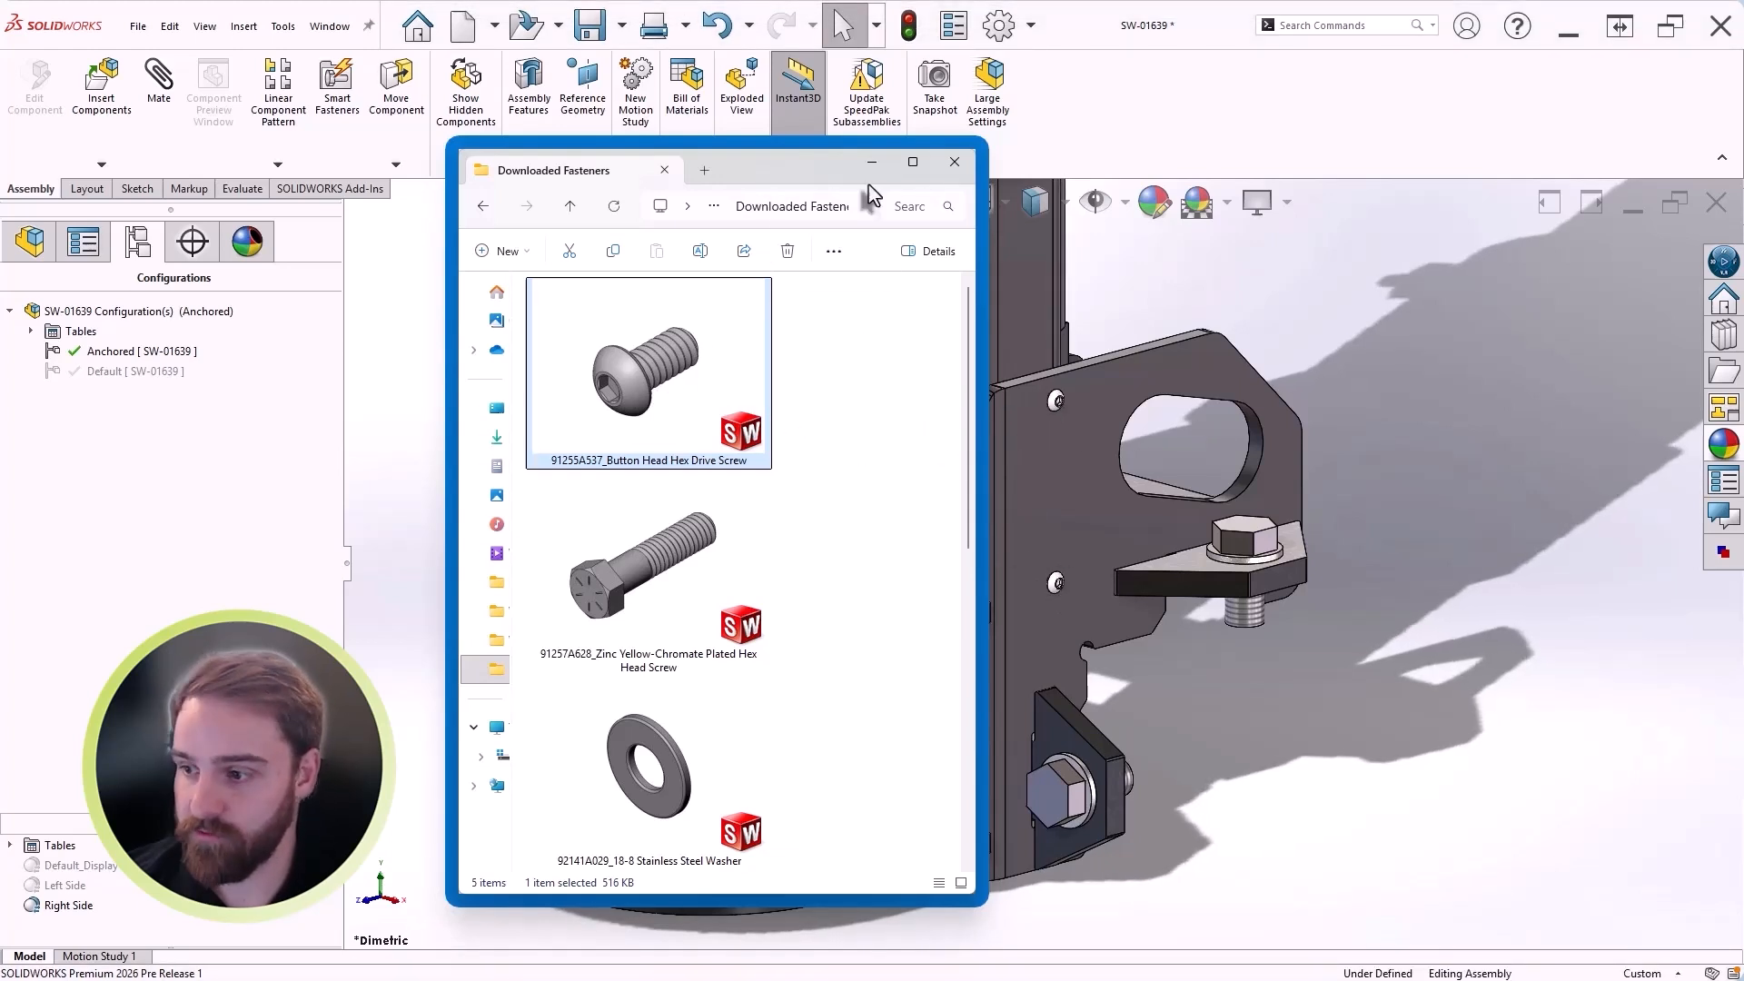
Step: Close the Downloaded Fasteners Explorer window showing two screws and a washer
left_click(954, 160)
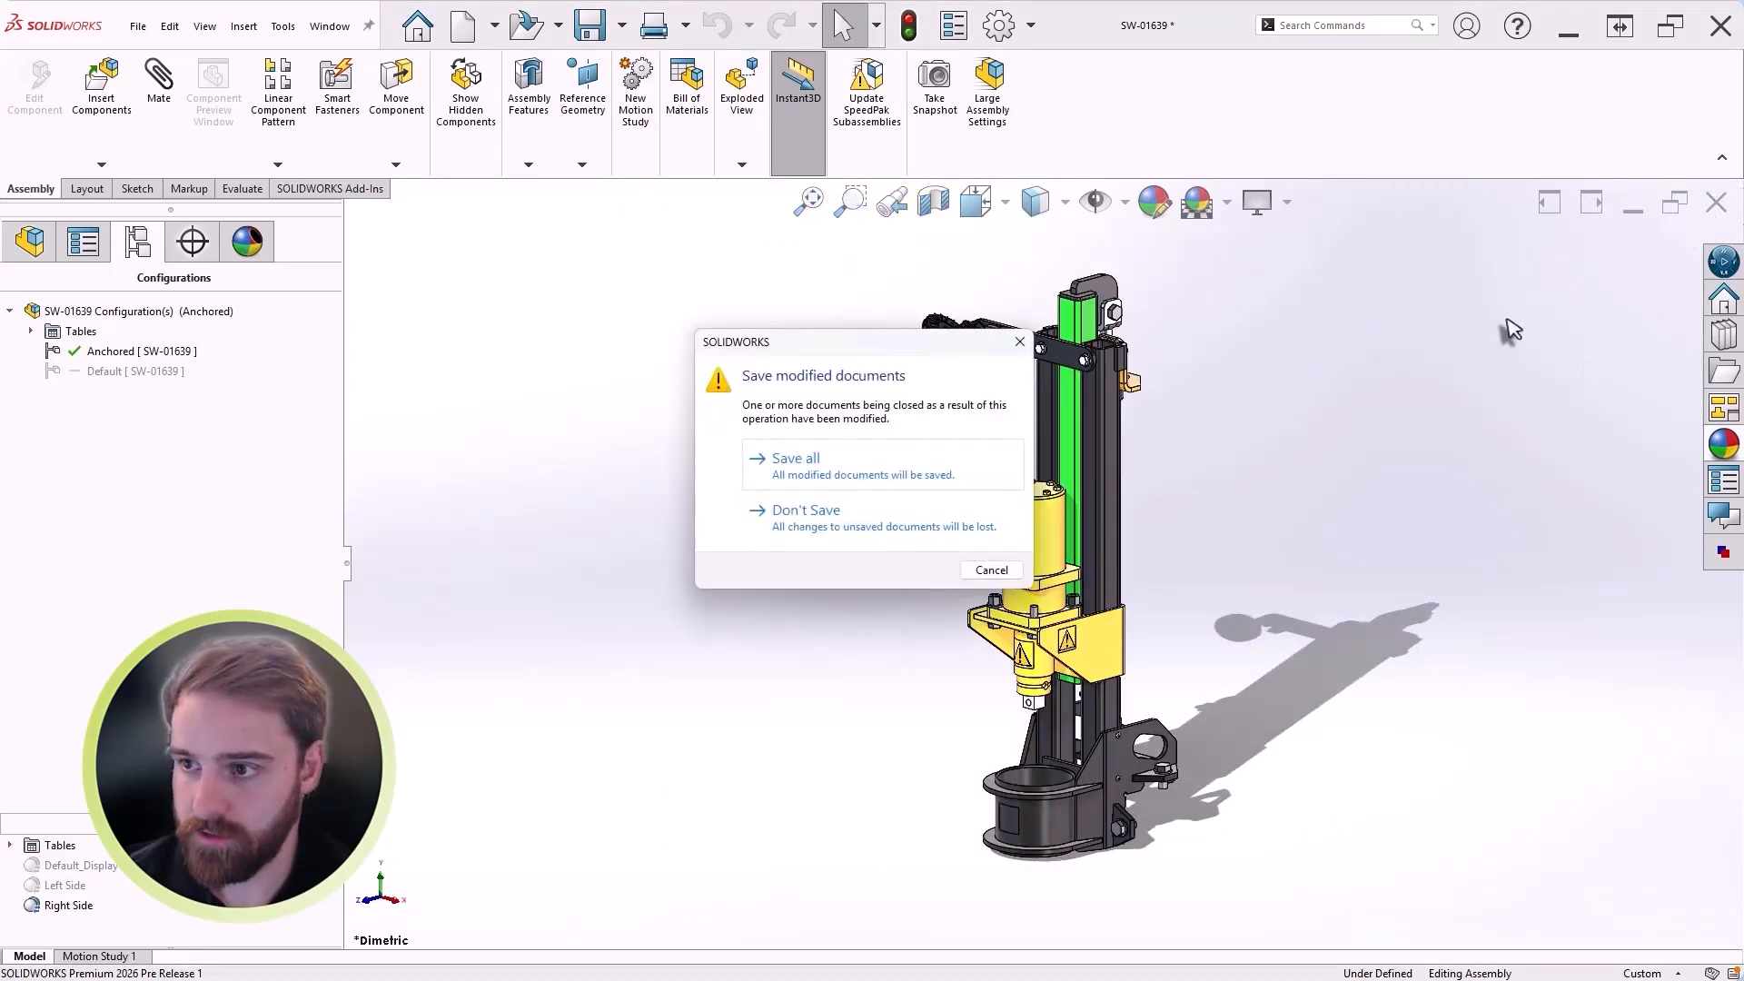
Step: Close SW-01639 without saving, reopen it from Recent, and expand SW-01646<1> and SW-01648 in the tree
left_click(806, 509)
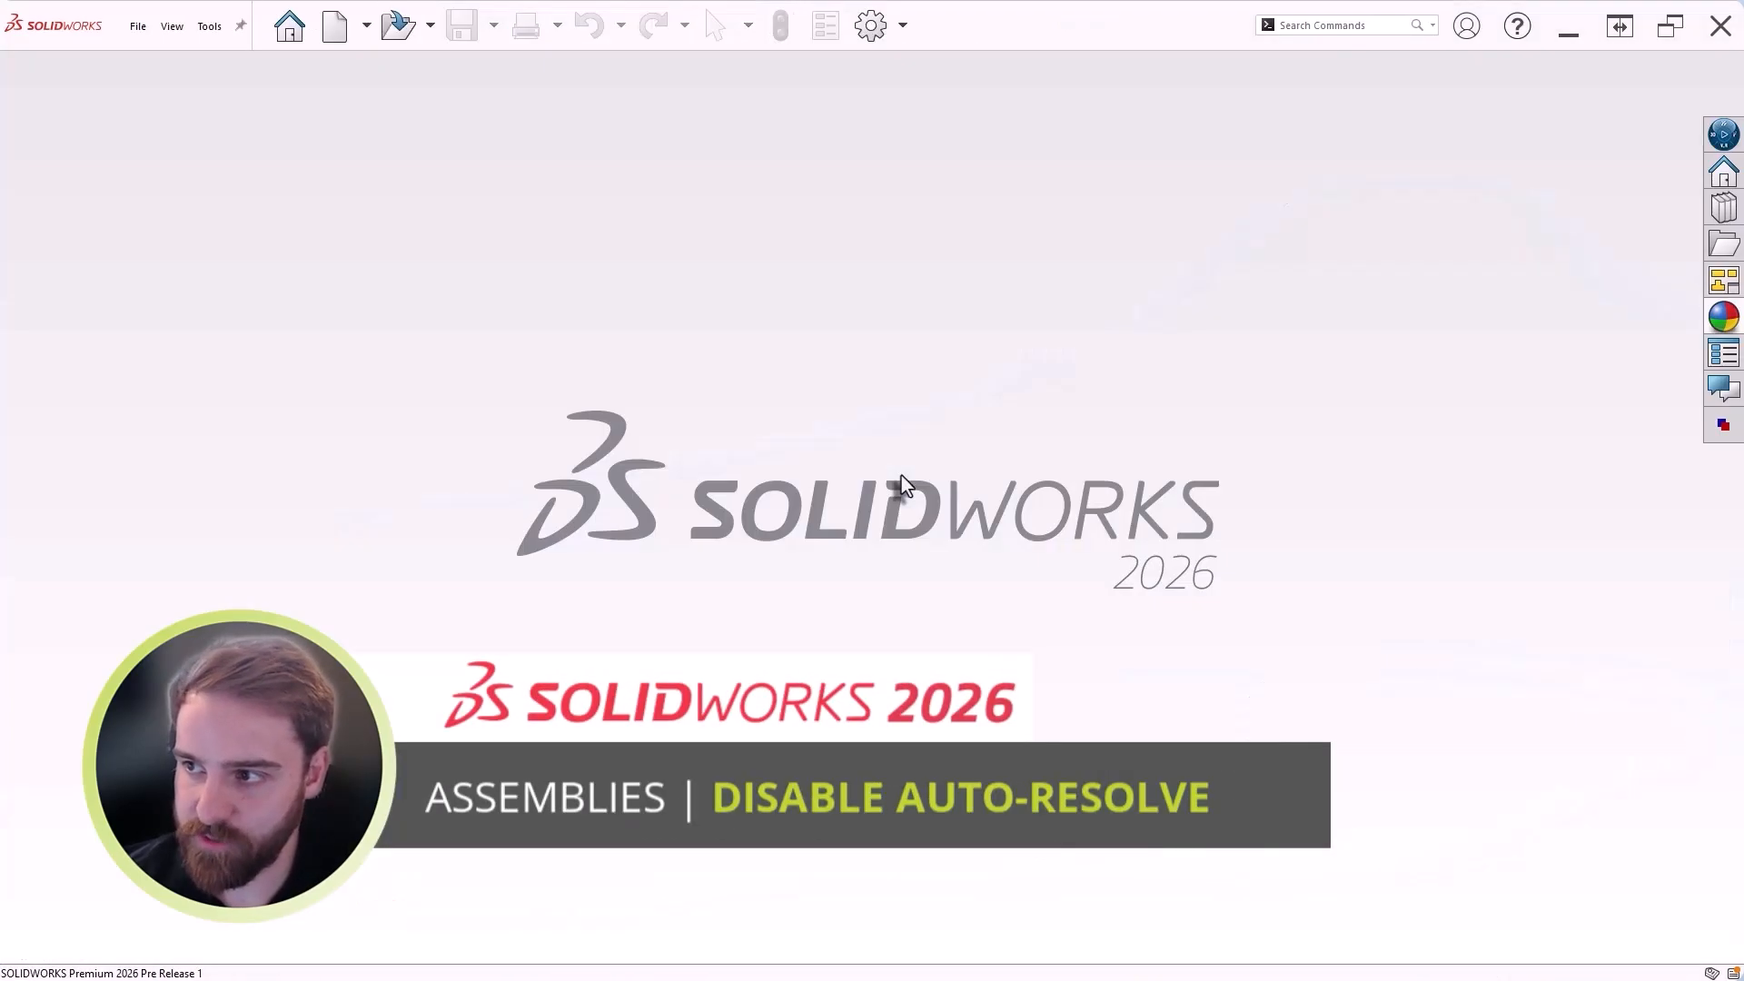
left_click(291, 25)
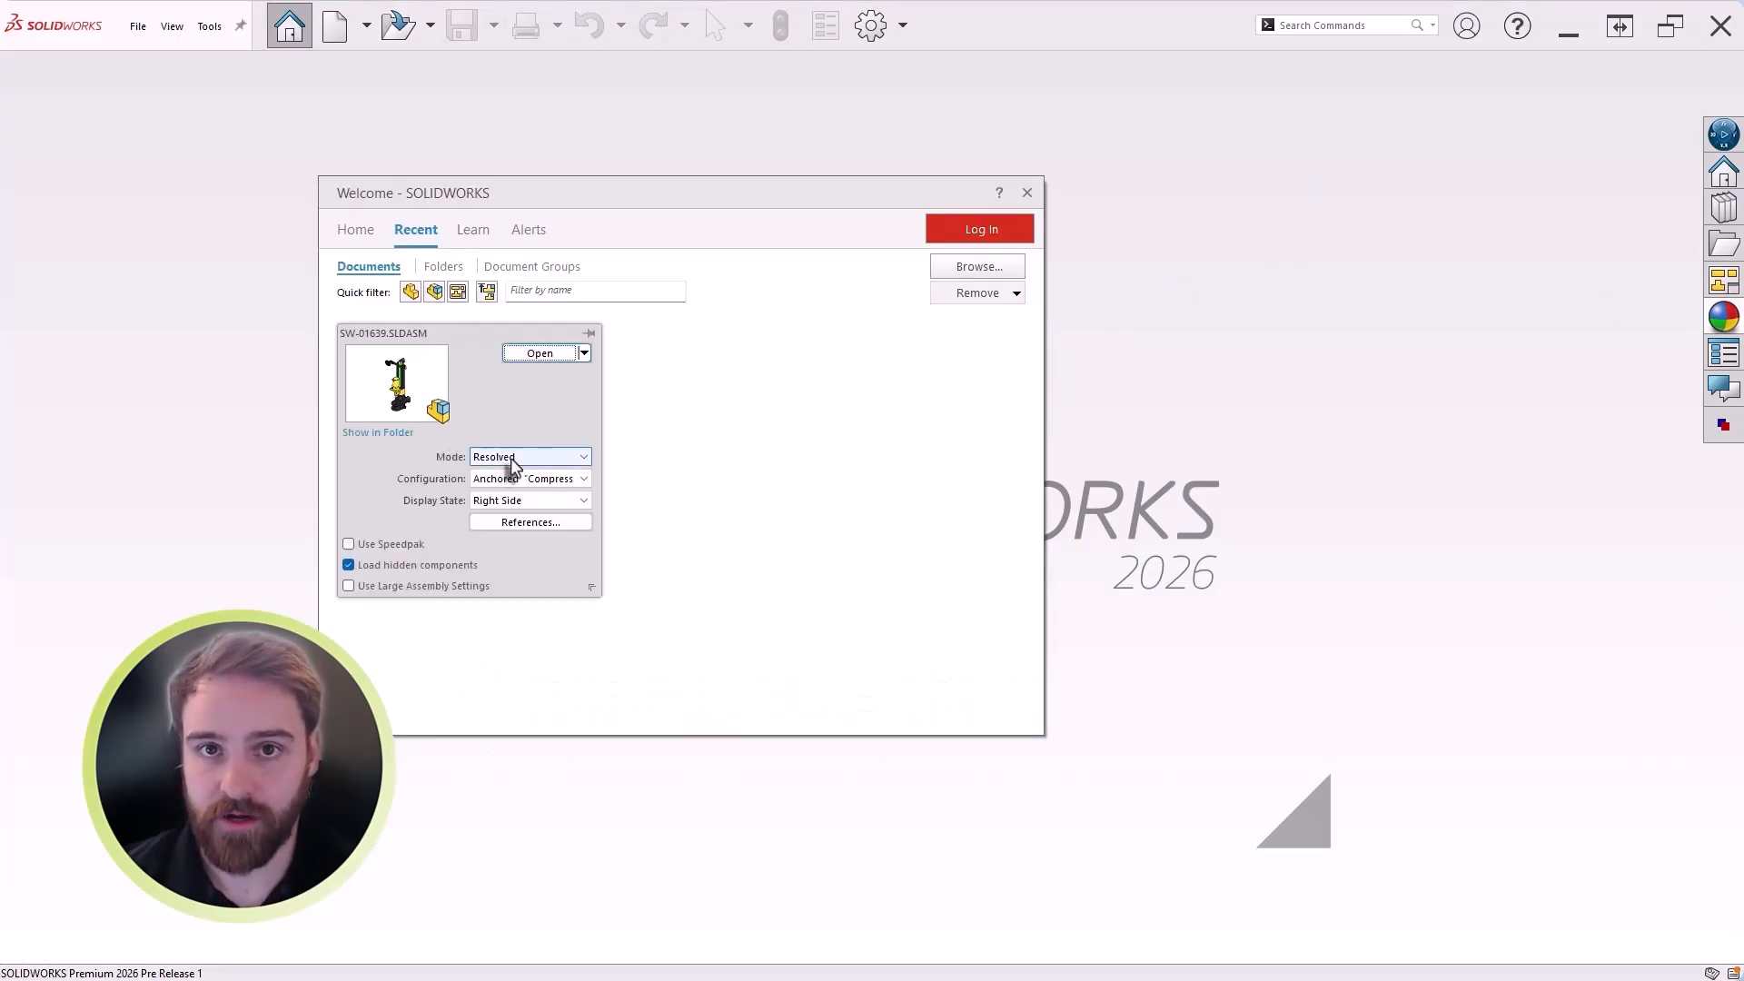
left_click(538, 353)
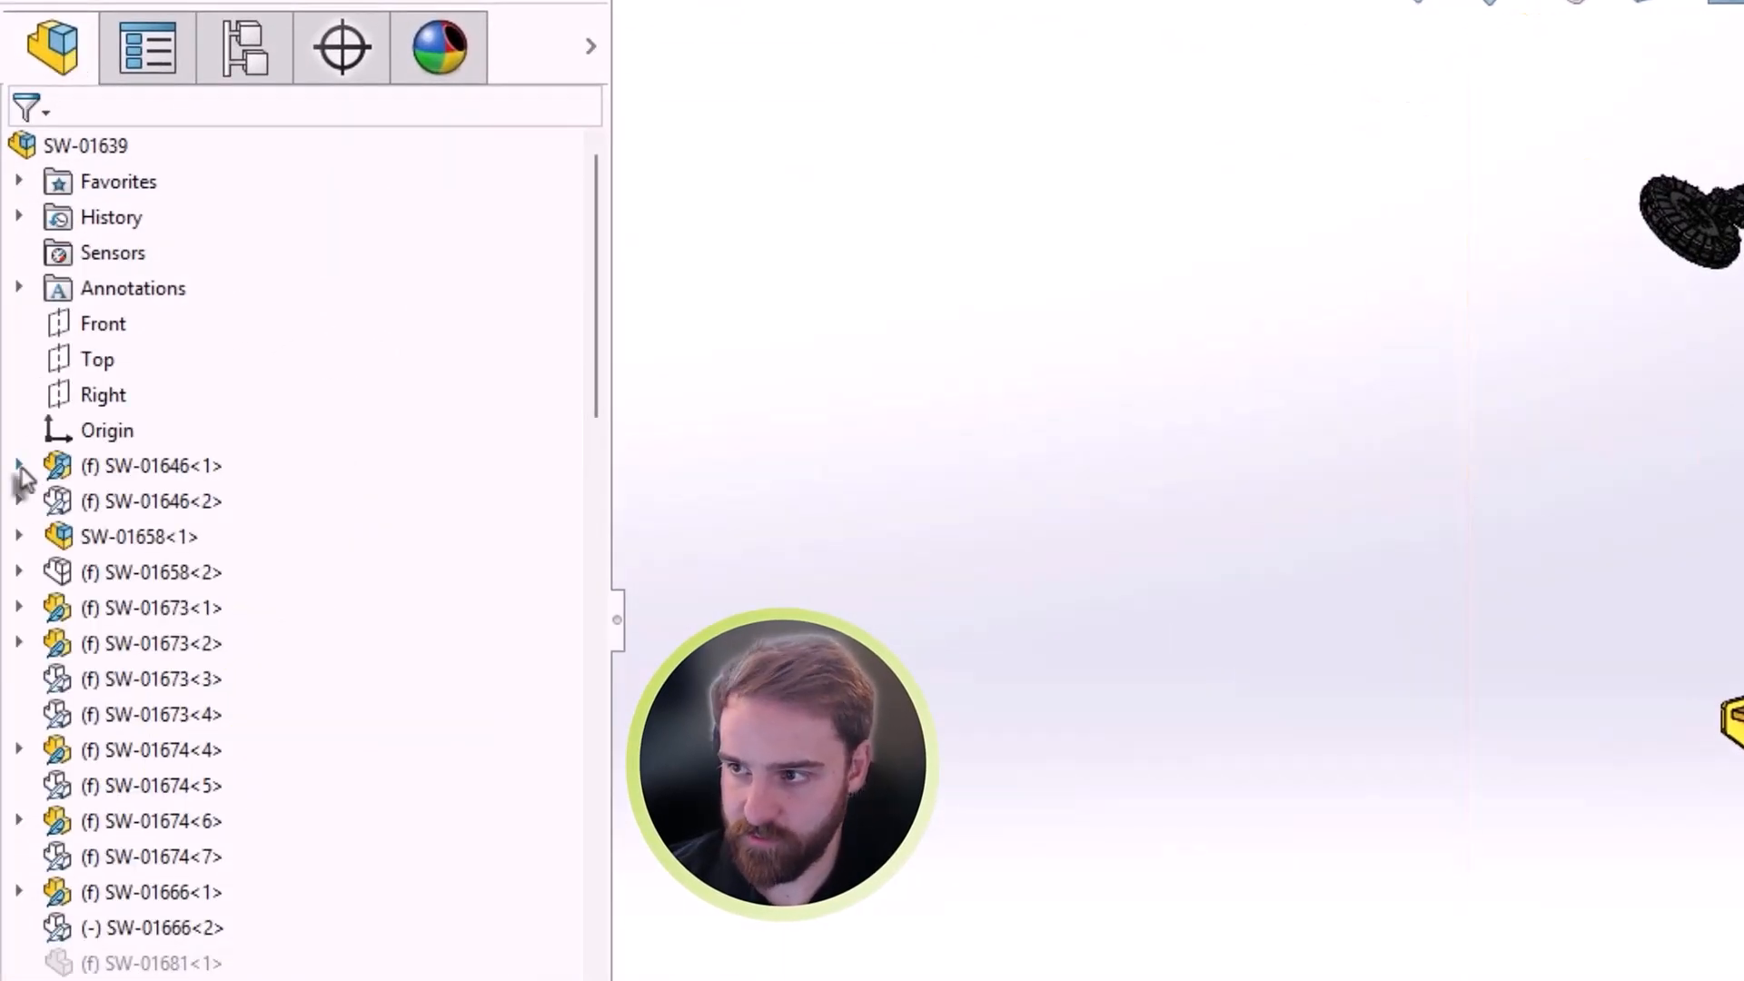
left_click(18, 465)
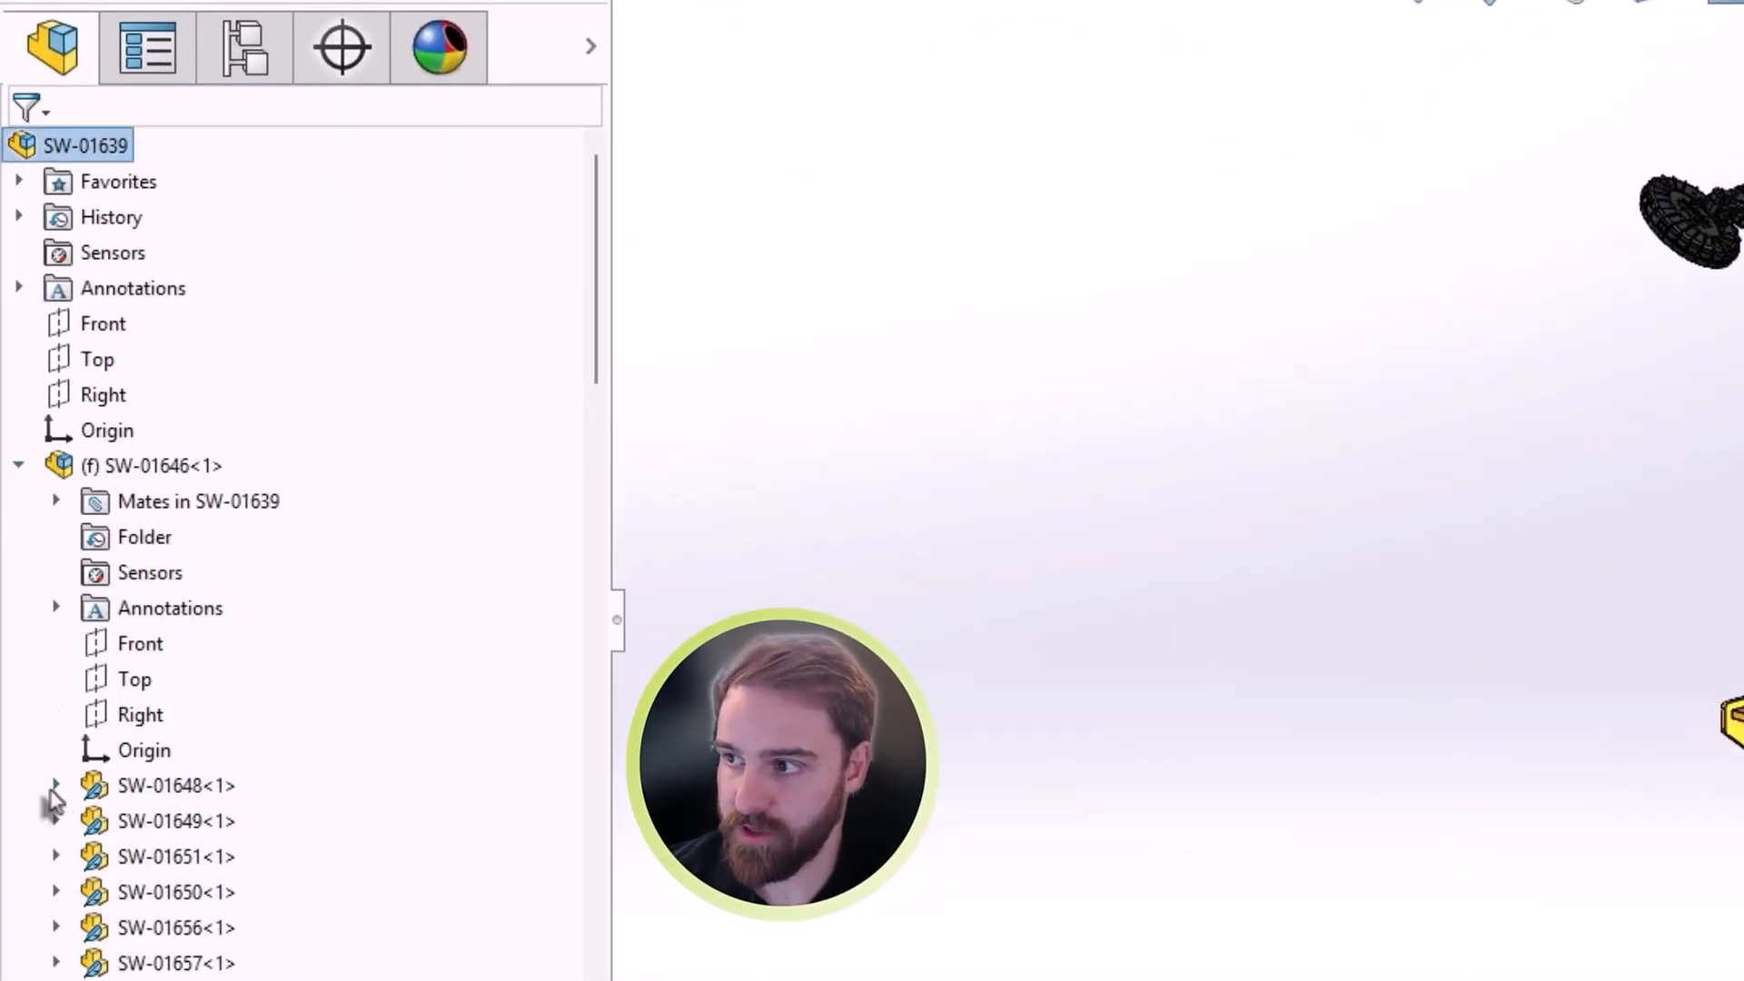
left_click(53, 787)
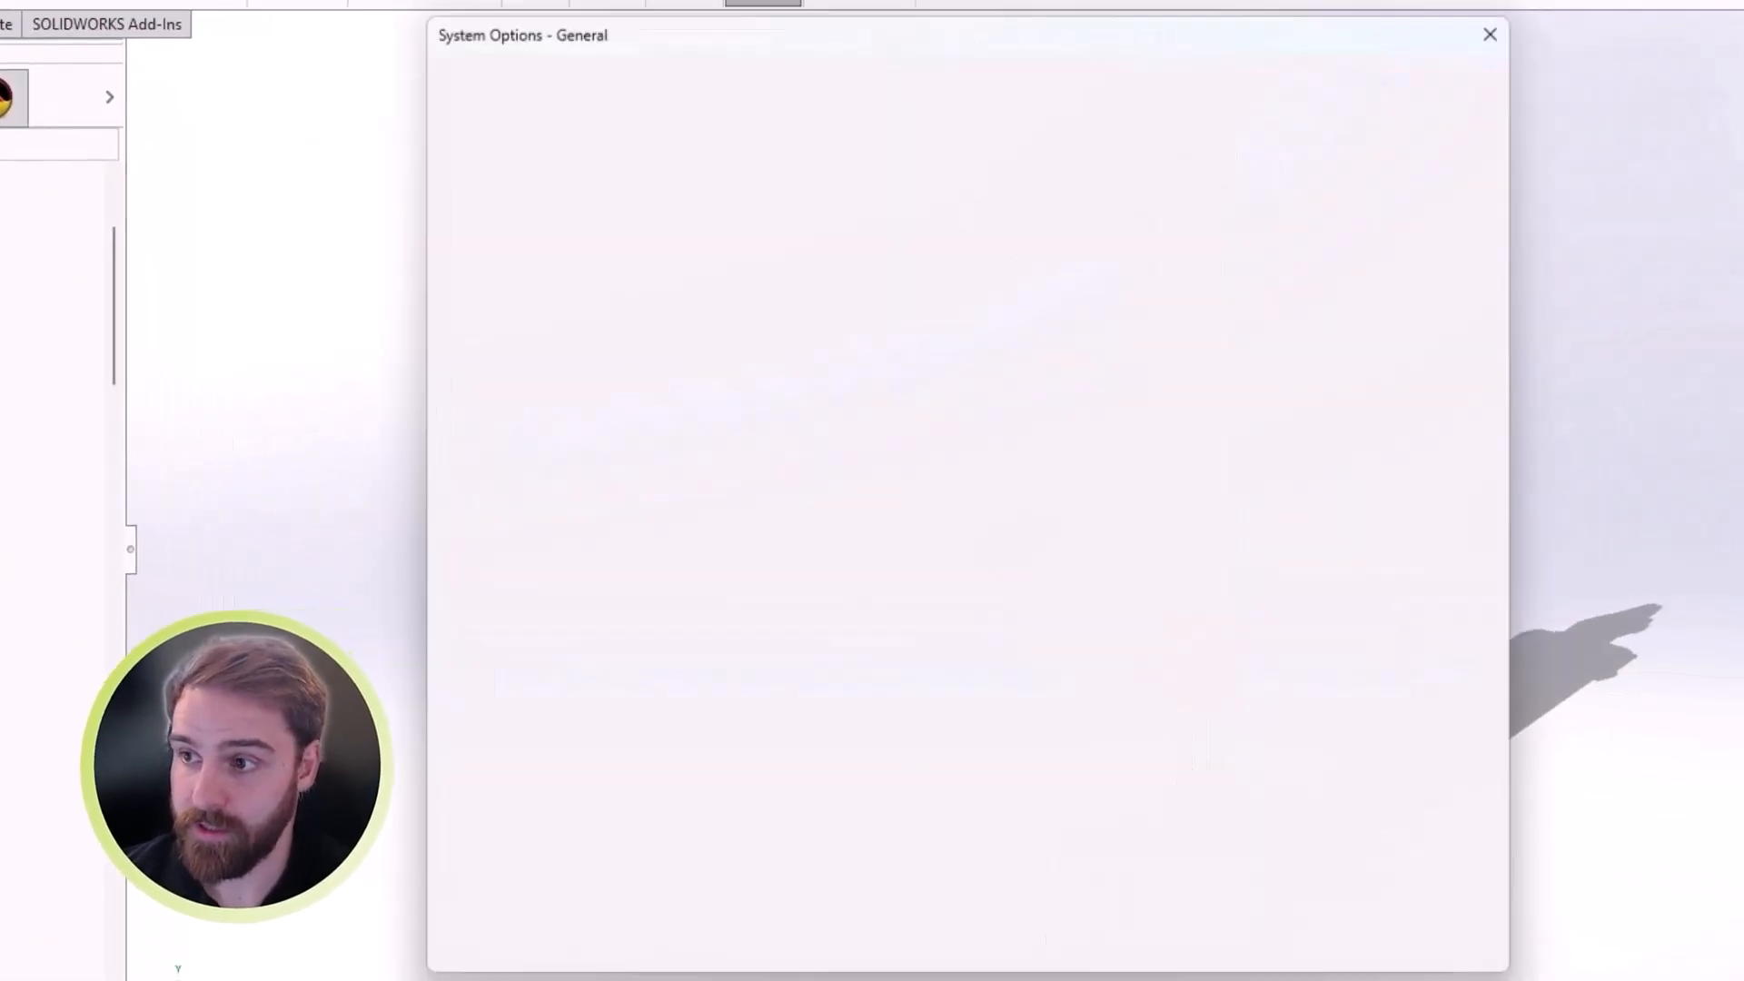
Step: Turn off 'Auto-resolve lightweight components upon expansion in FeatureManager tree' and apply the options
left_click(434, 472)
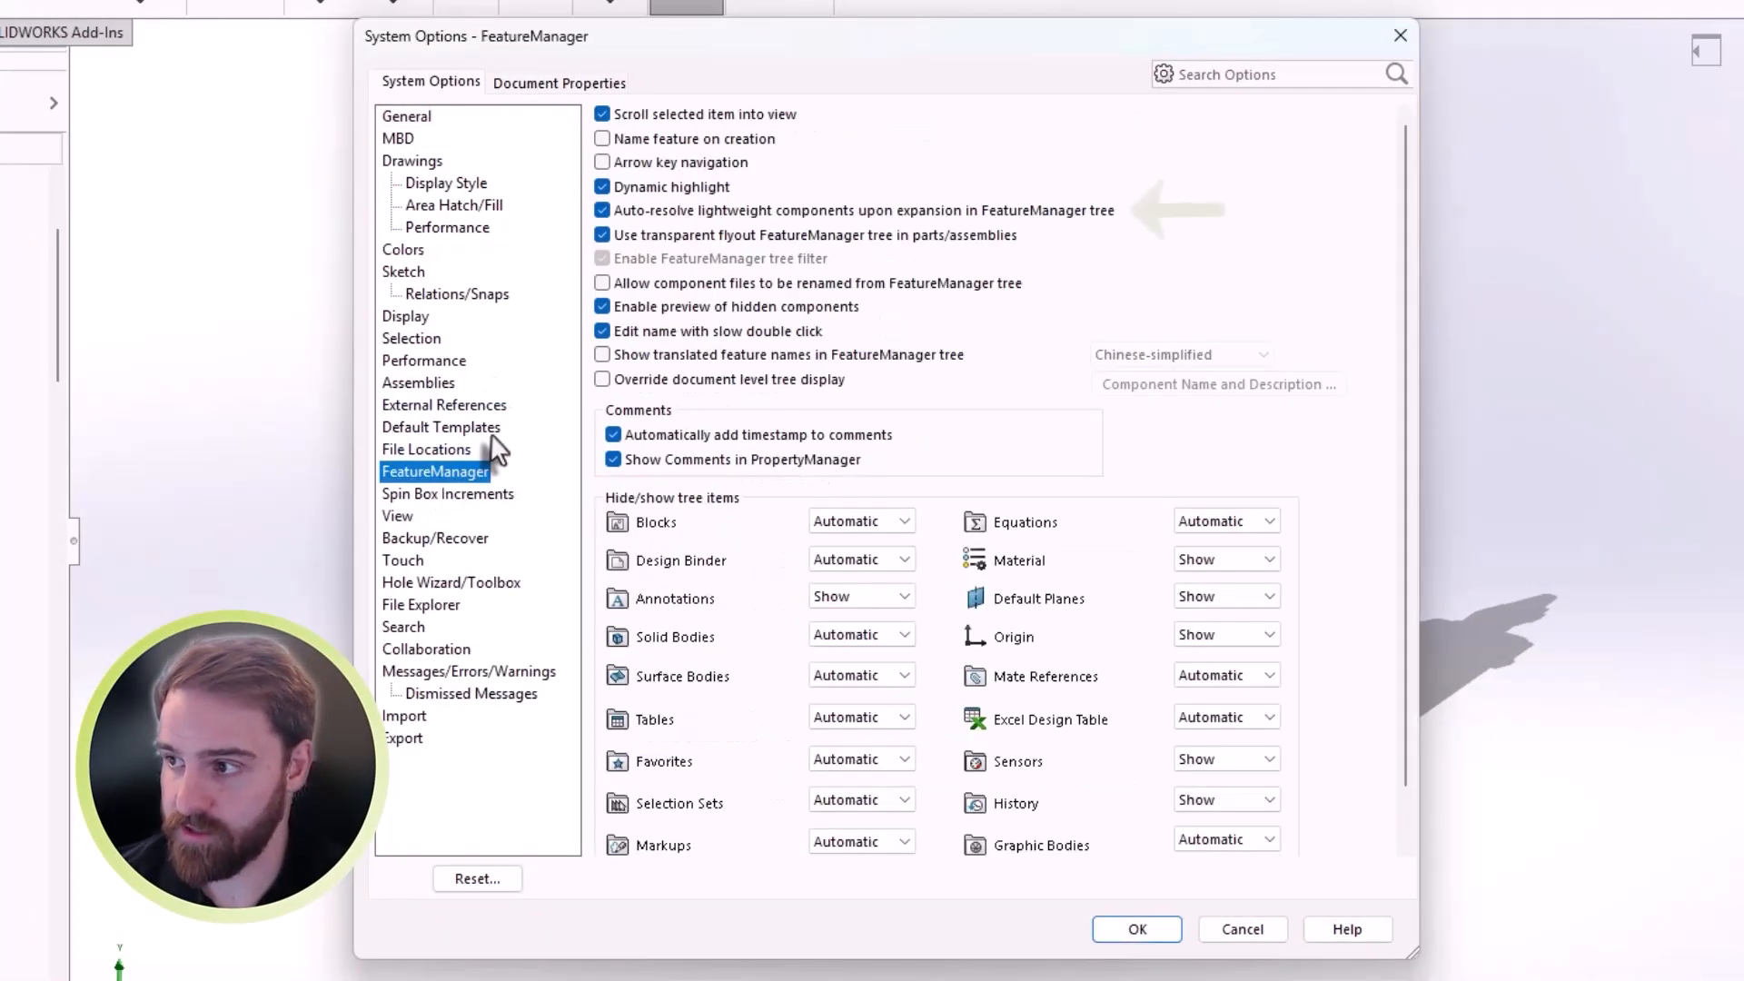
left_click(602, 210)
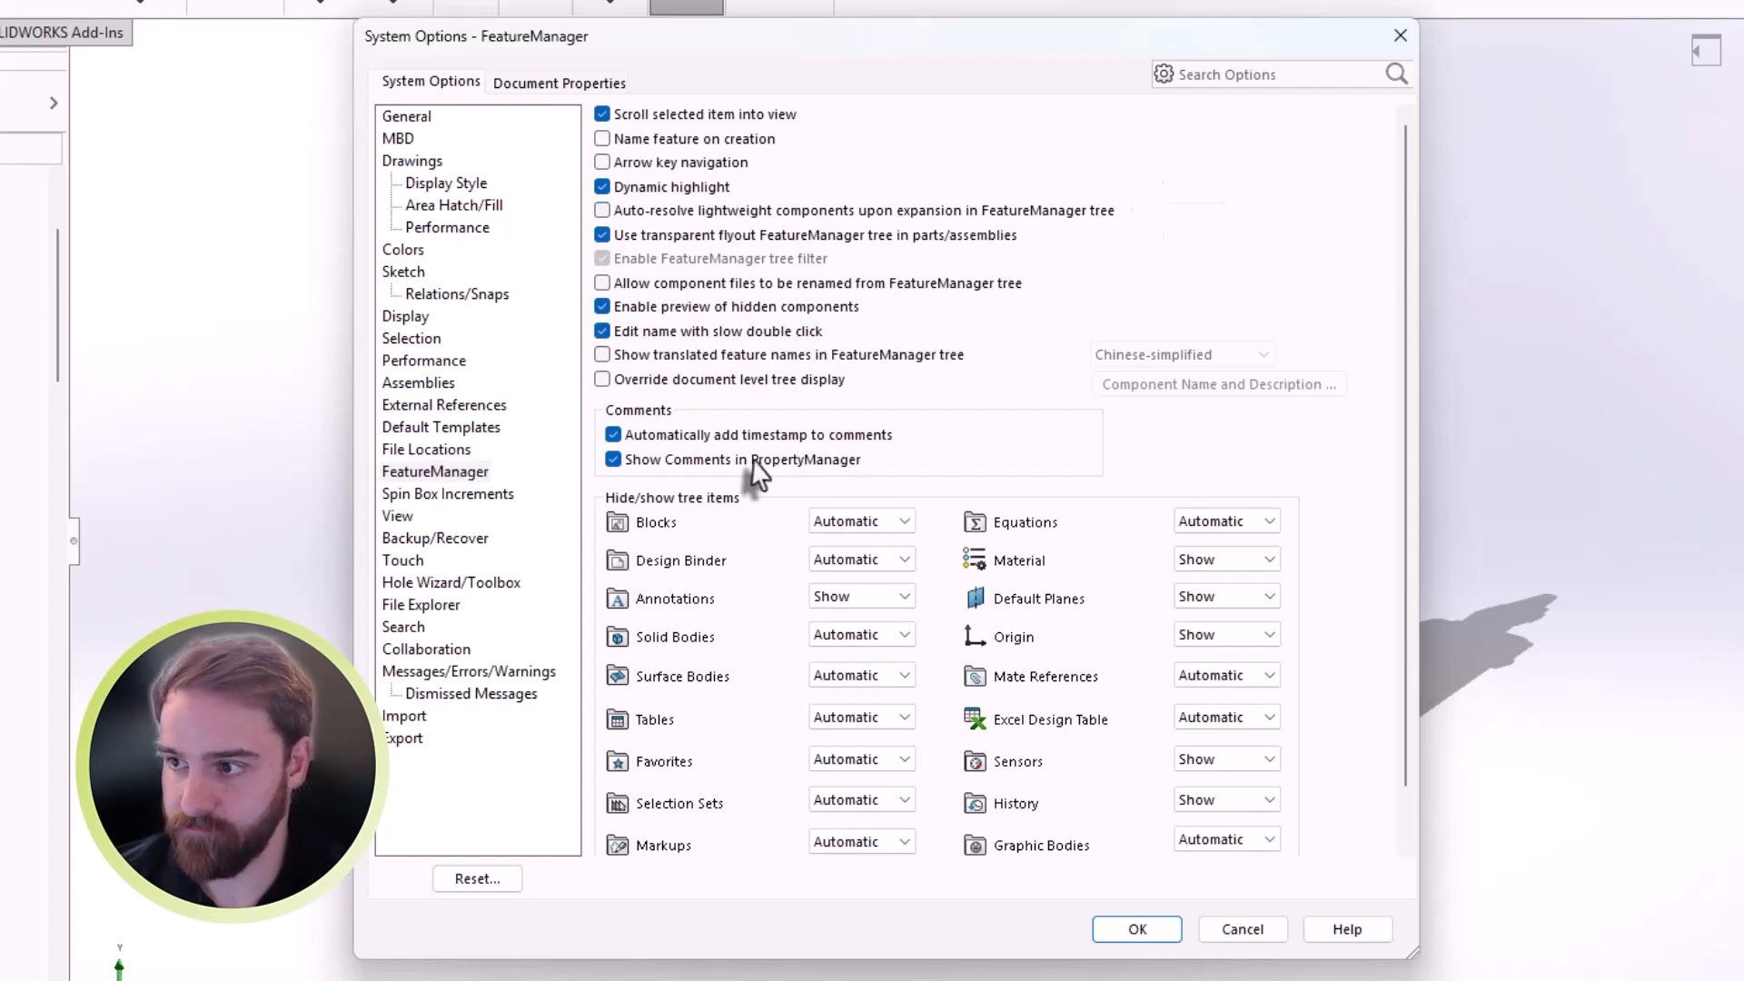
left_click(1136, 929)
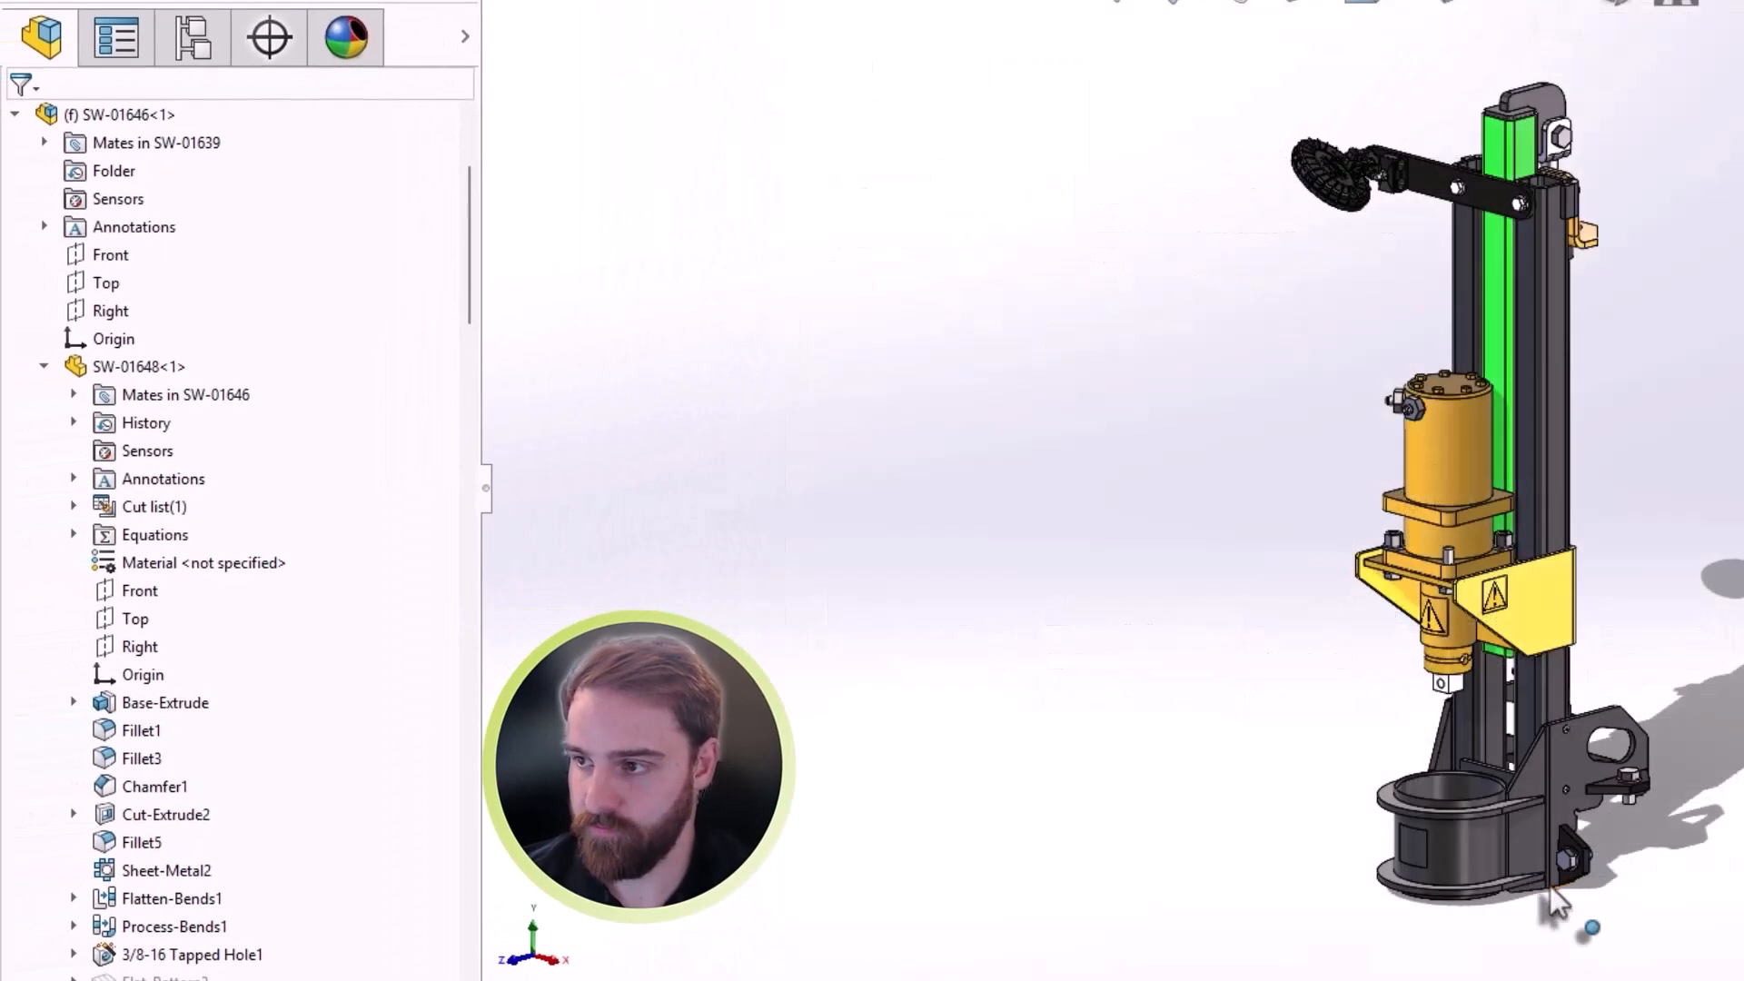